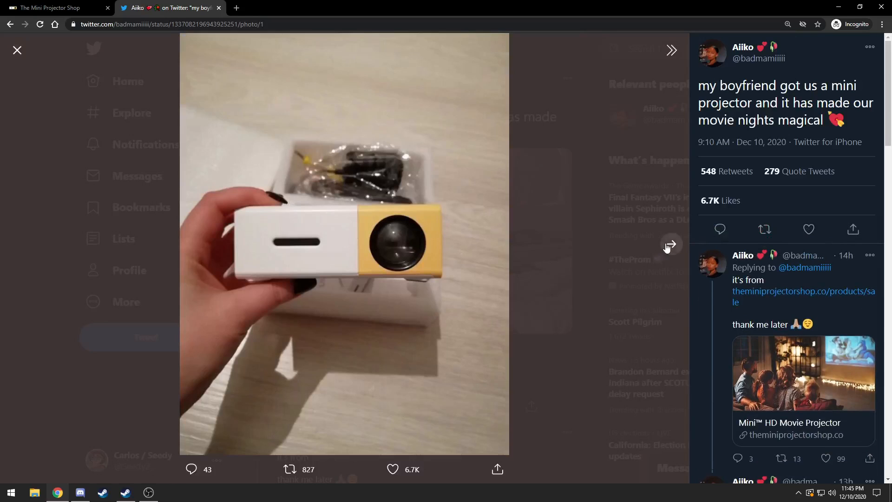
- View the tweet's second projector photo, then switch to the cute mini projector image search results
click(670, 244)
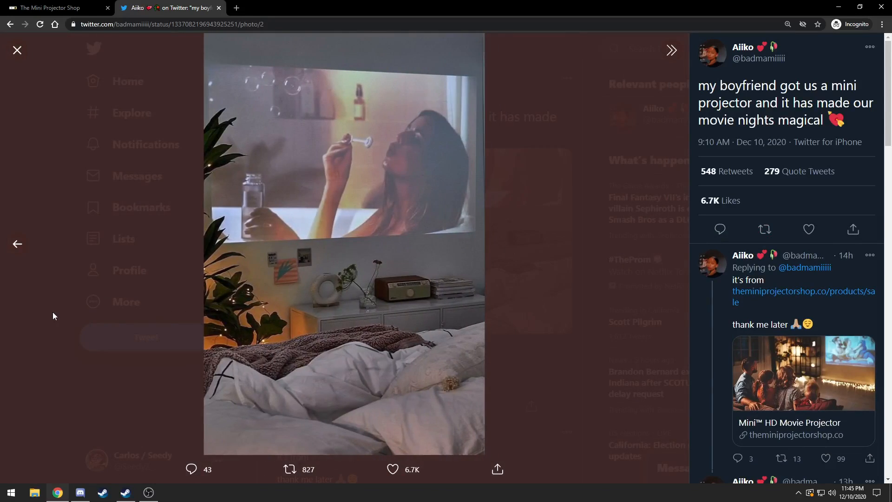
click(279, 7)
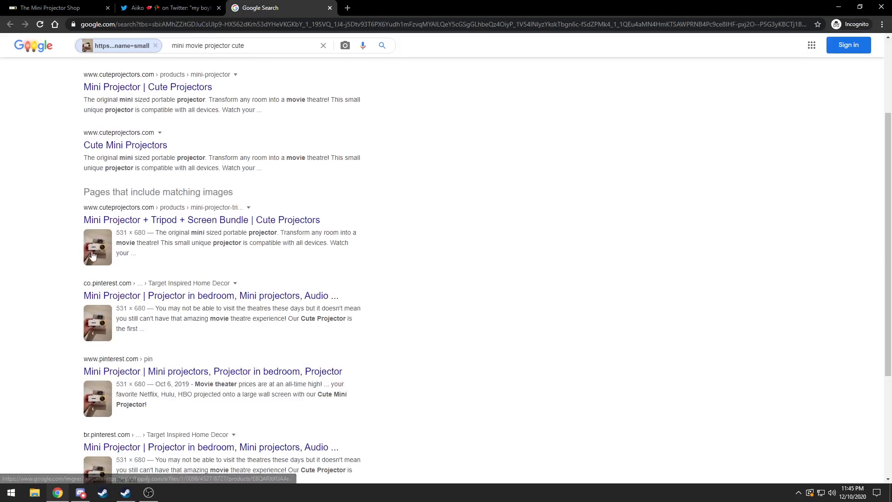
- Browse the Cute Projectors bundle listing and privacy policy, then return to the Twitter search
click(201, 219)
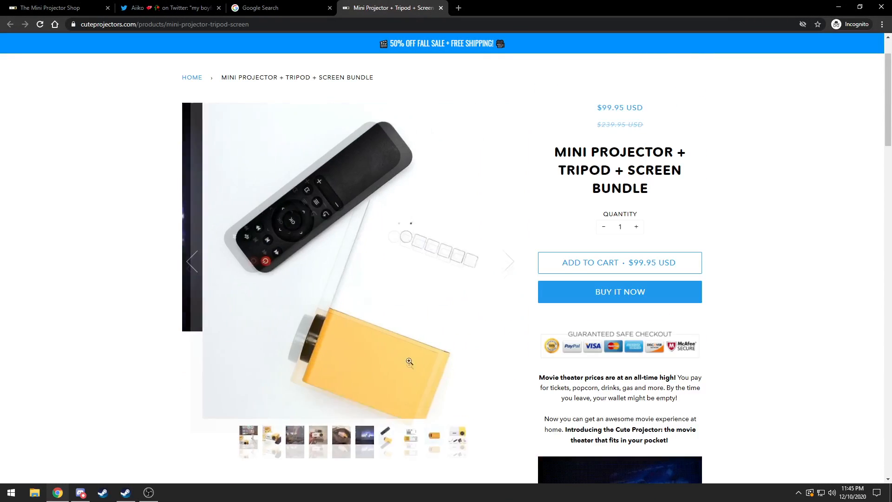
scroll(down, 3)
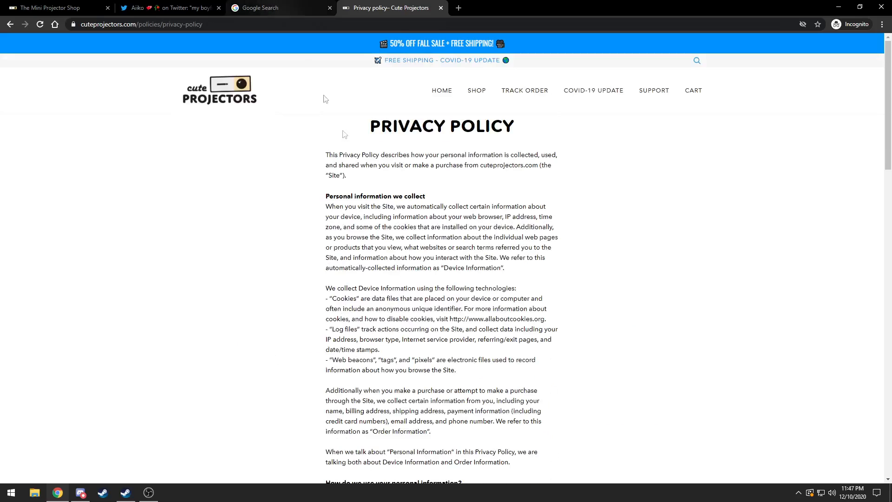
click(166, 8)
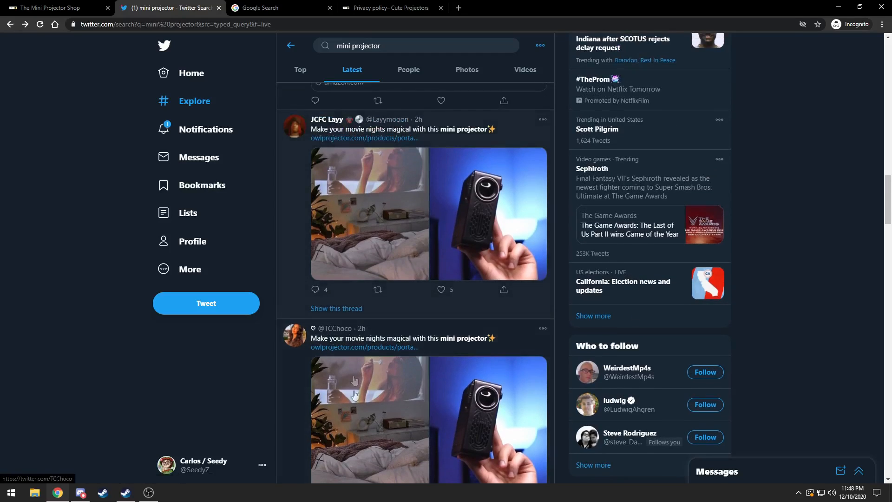
mouse_move(501, 235)
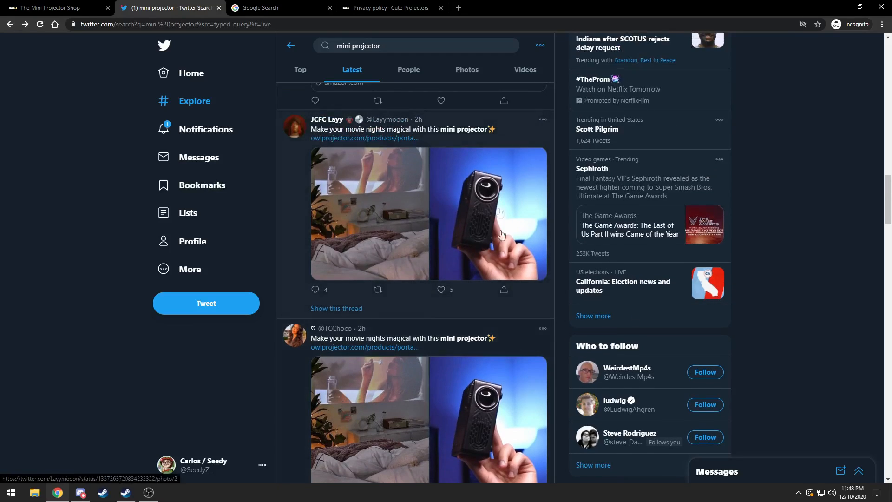
- Scroll the Latest mini projector tweets down to the original Aiiko thread with the shop link reply
scroll(down, 3)
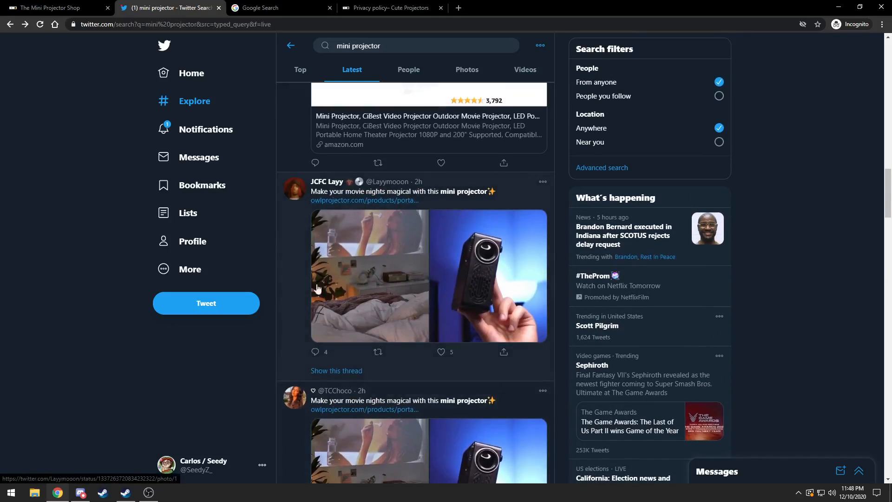
scroll(down, 3)
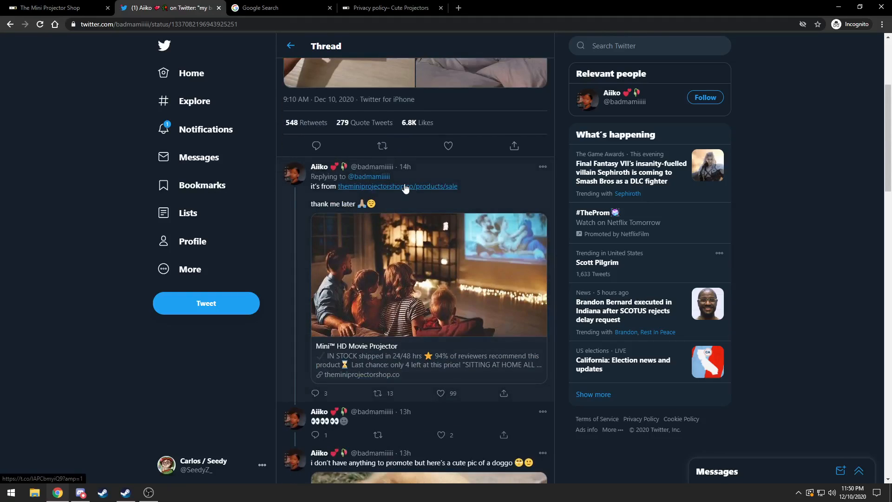
- Follow the reply's shop link to the $49.95 Mini HD Movie Projector page, dismissing the 10% off pop-up
click(397, 186)
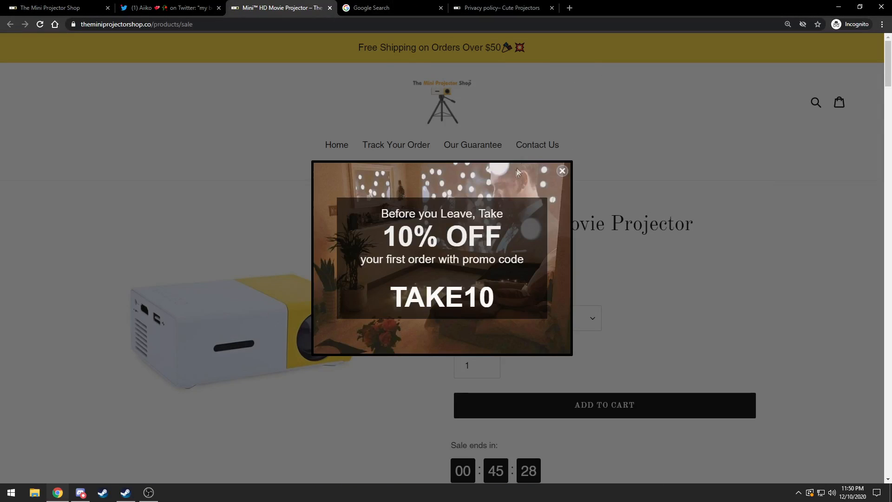
mouse_move(514, 166)
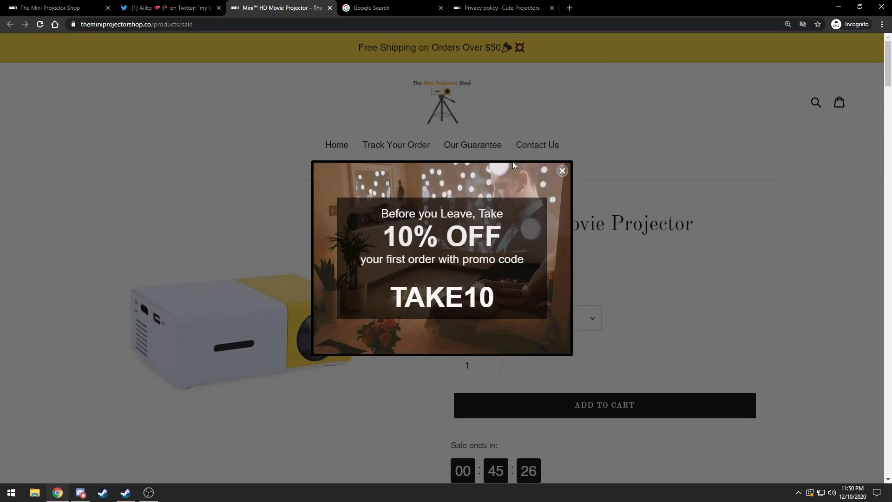
click(562, 171)
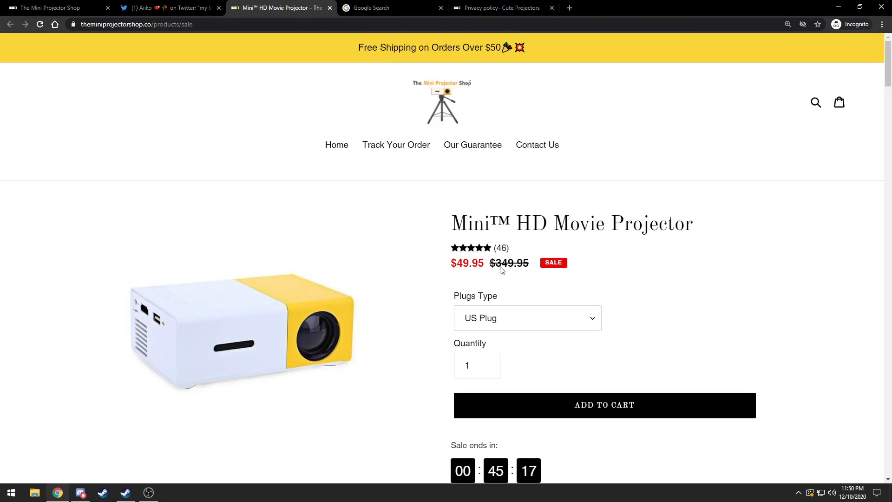
scroll(down, 3)
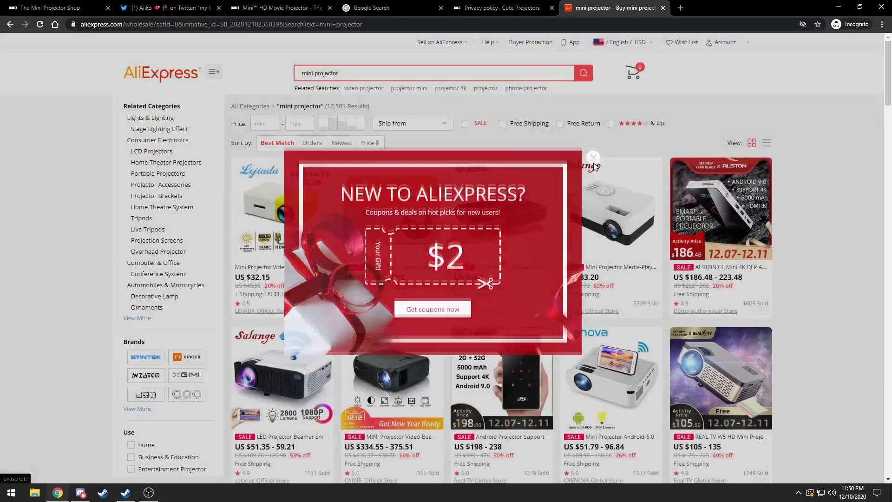
- Check AliExpress listings of the same projector from about $16, dismissing its coupon pop-up
click(592, 157)
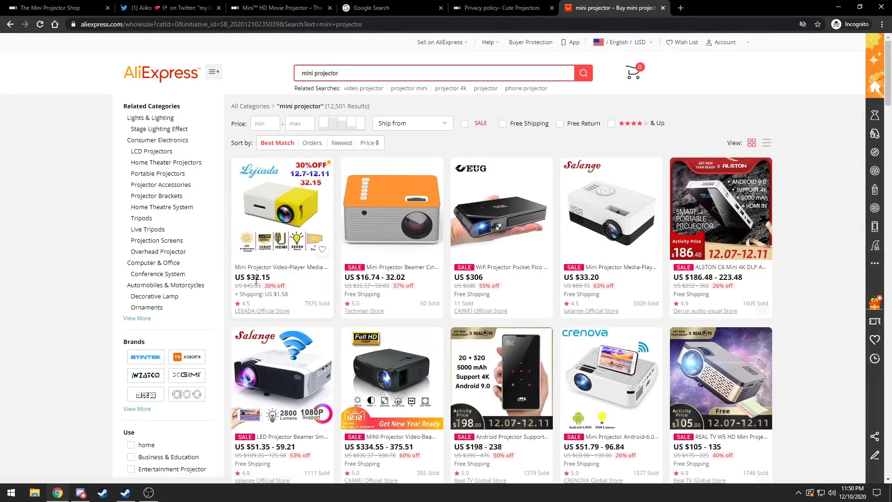
click(392, 7)
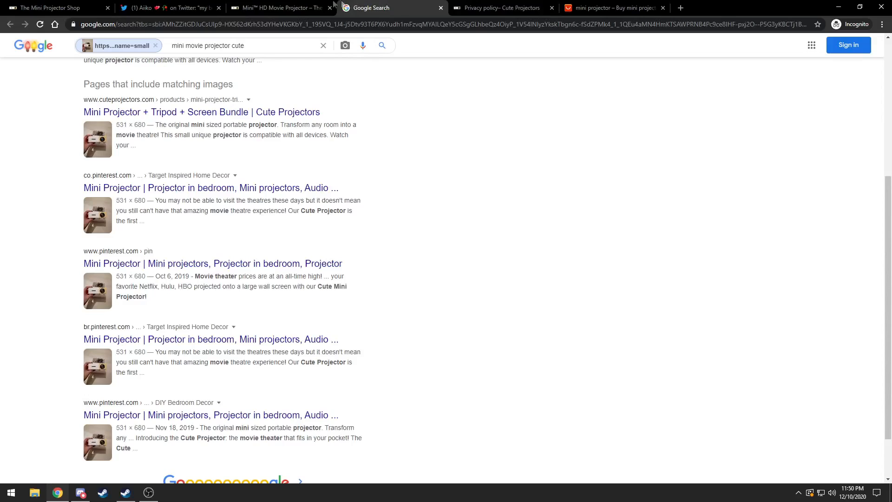
- Review the projector's plug type options and the $16.95 stand bundle offer, then reach Chrome's More tools menu
click(279, 7)
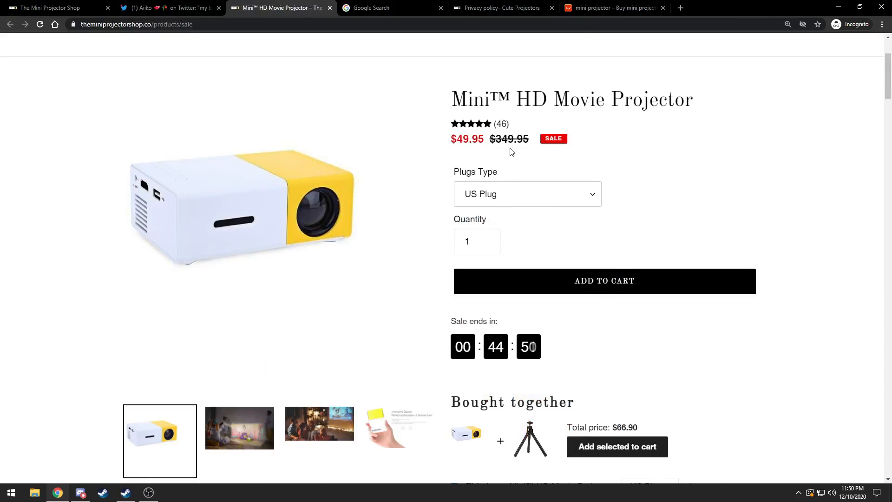
click(526, 194)
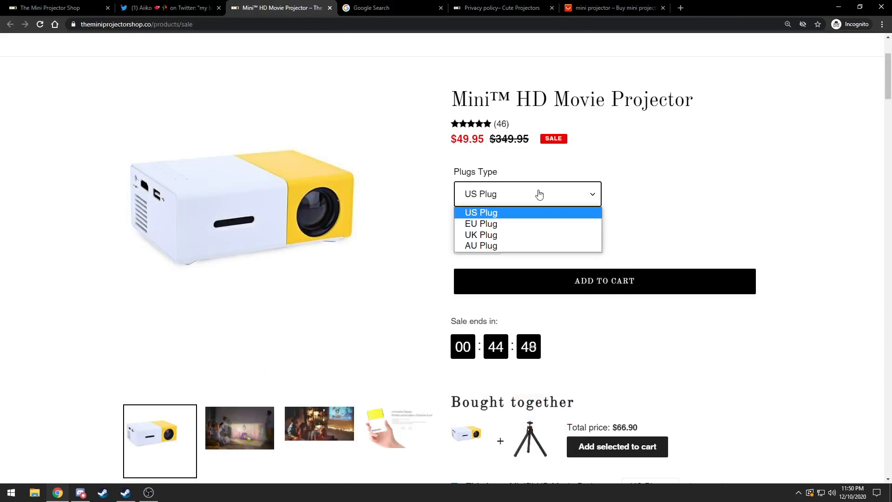
scroll(down, 3)
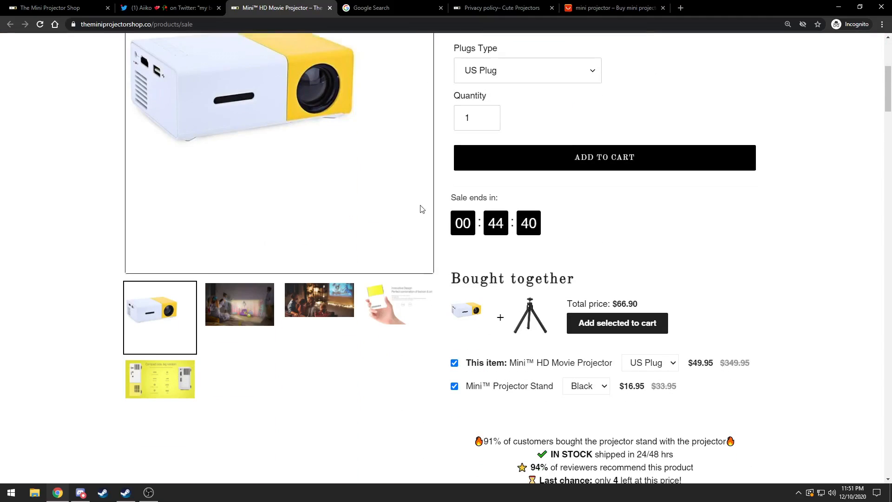
scroll(up, 3)
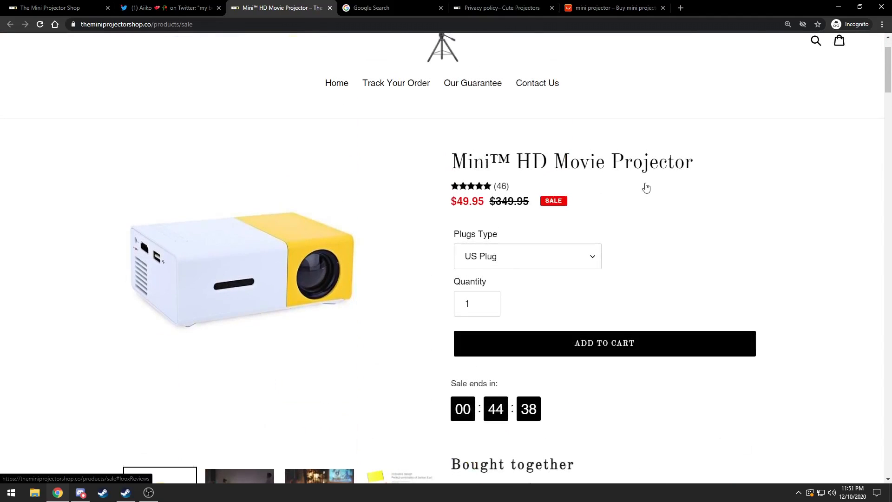
mouse_move(491, 141)
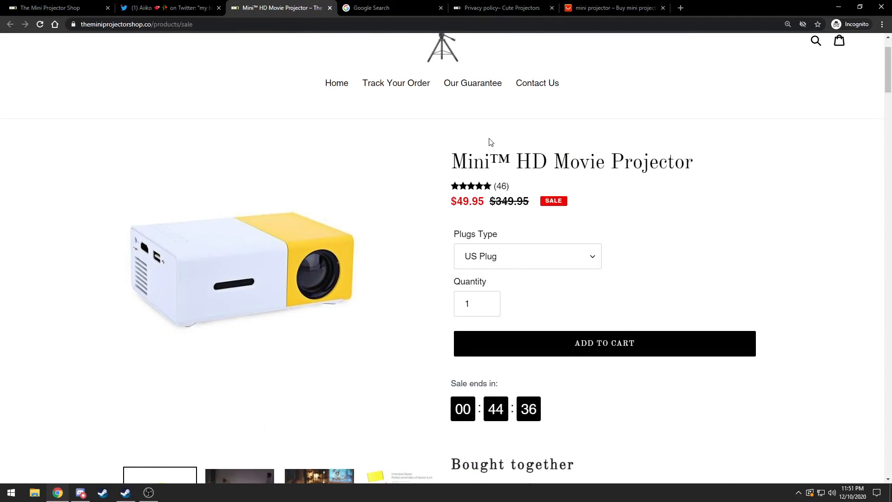
mouse_move(476, 171)
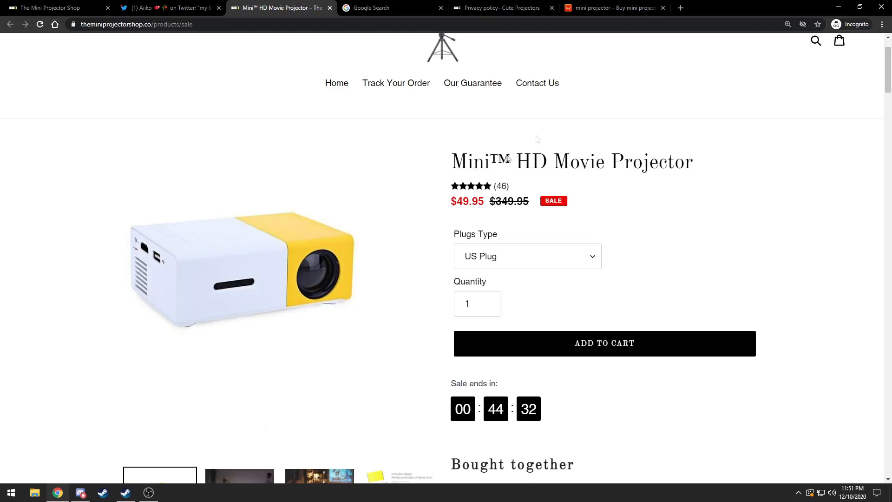
click(883, 24)
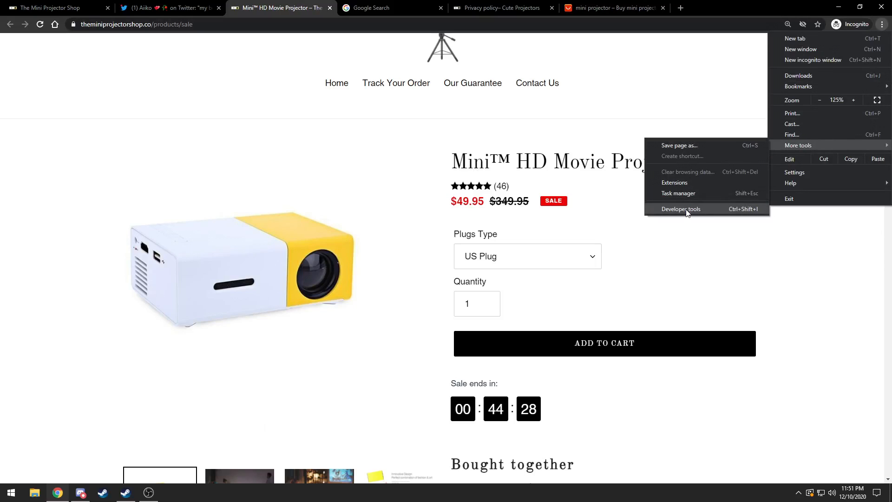
- Inspect the store page in DevTools Sources, paused on an anti-debugger loop, and preview a Shopify-hosted projector photo
click(681, 209)
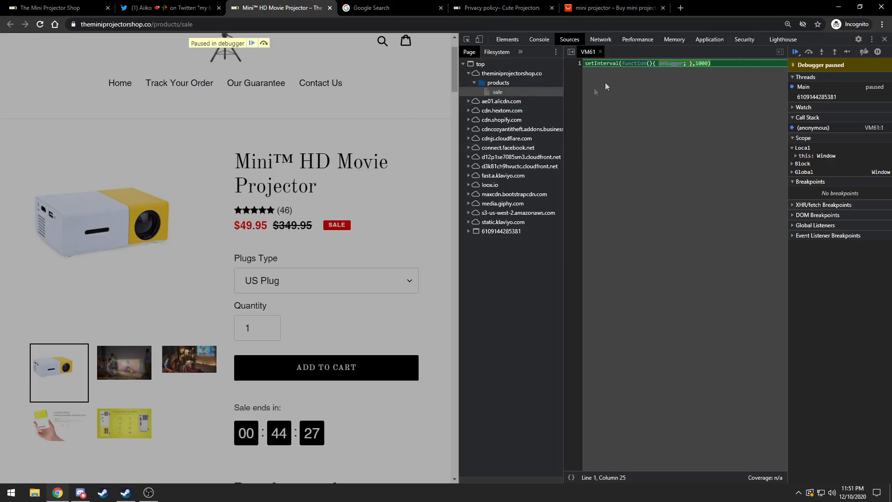
click(796, 52)
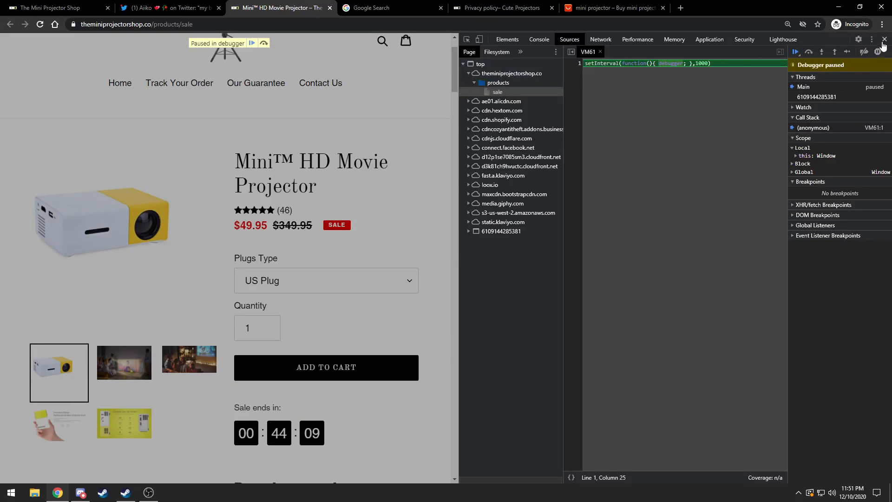
click(522, 212)
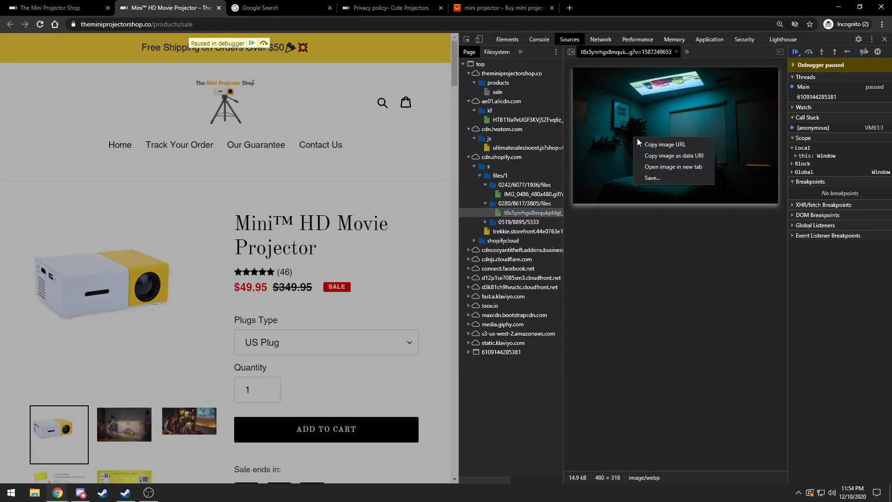
- Open the Shopify-hosted product image showing the projector's ports and size in its own tab
click(673, 166)
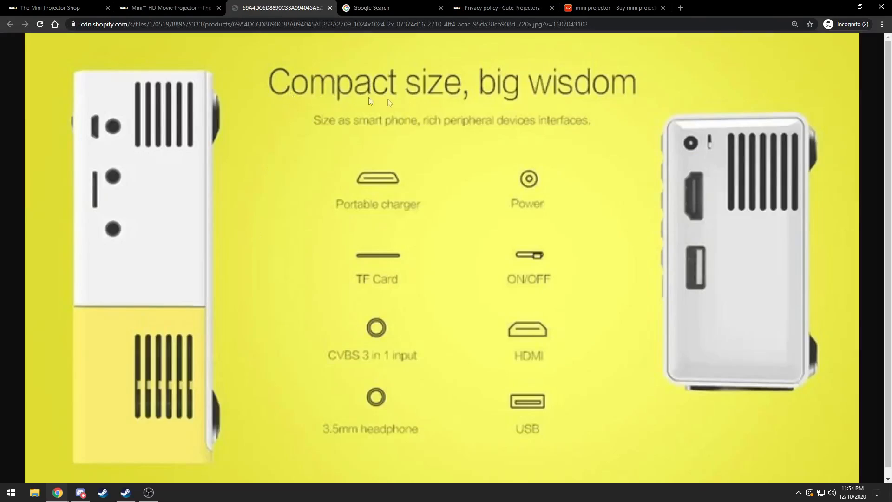
mouse_move(467, 103)
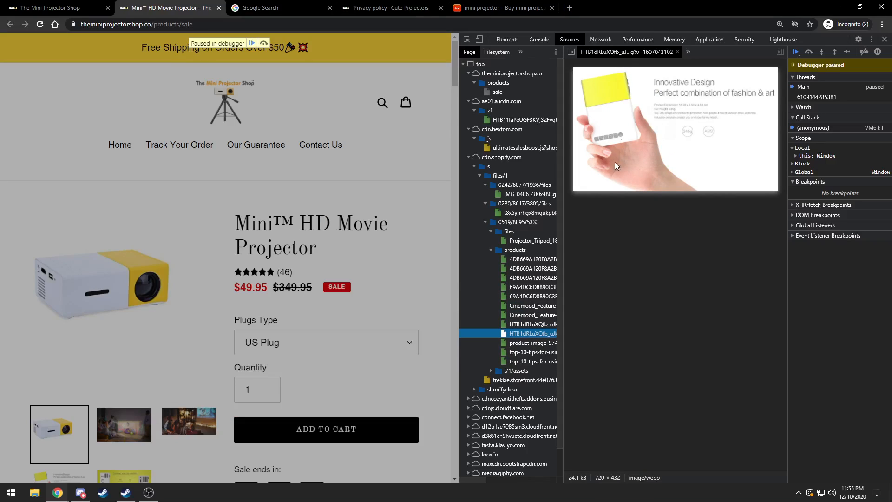
mouse_move(604, 114)
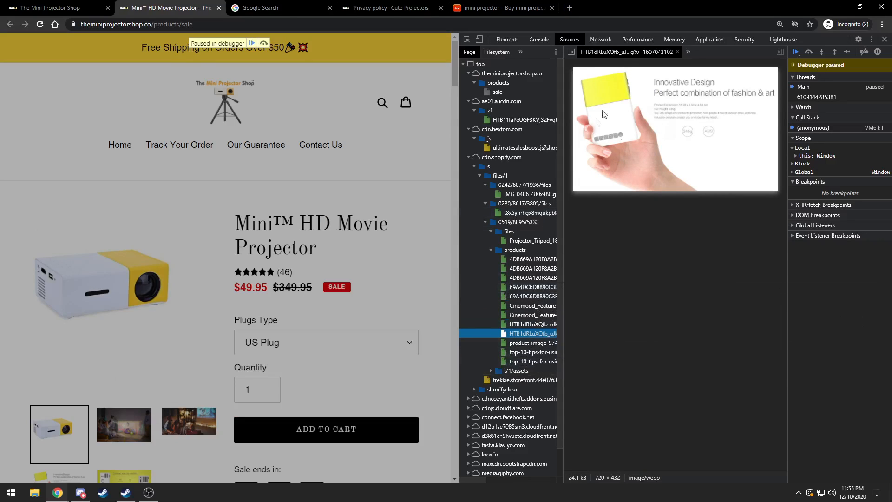
mouse_move(606, 145)
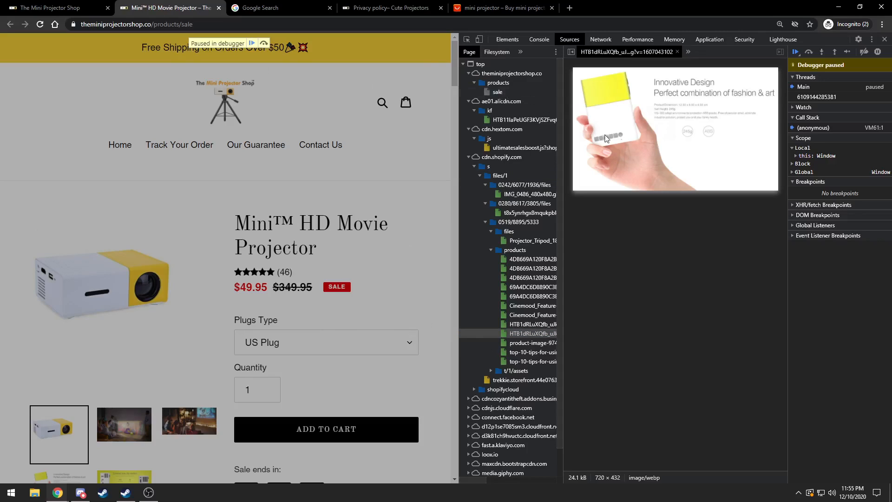
mouse_move(633, 88)
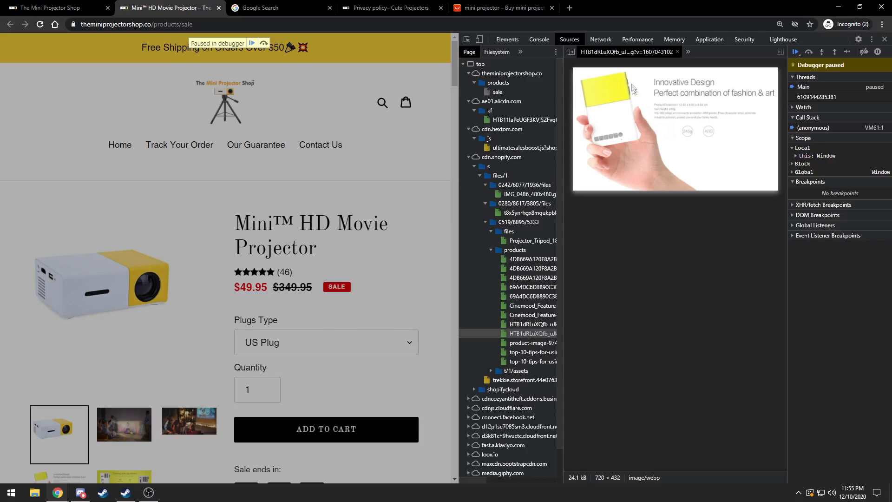
mouse_move(124, 301)
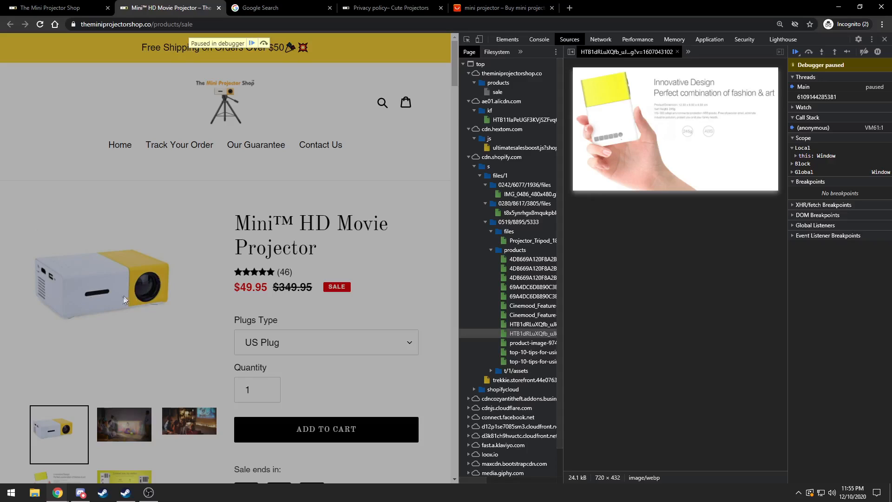
mouse_move(39, 279)
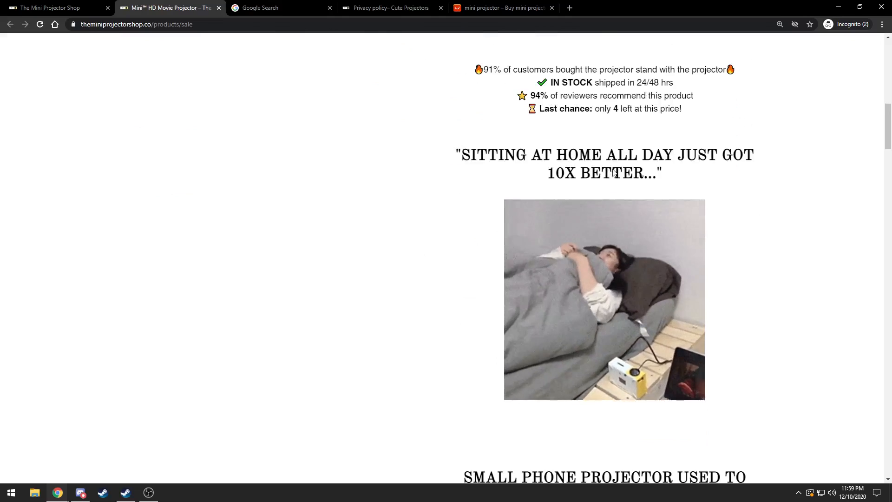
- Scroll past the feature images and Our Guarantee statement down to the 46 customer reviews gallery
scroll(down, 3)
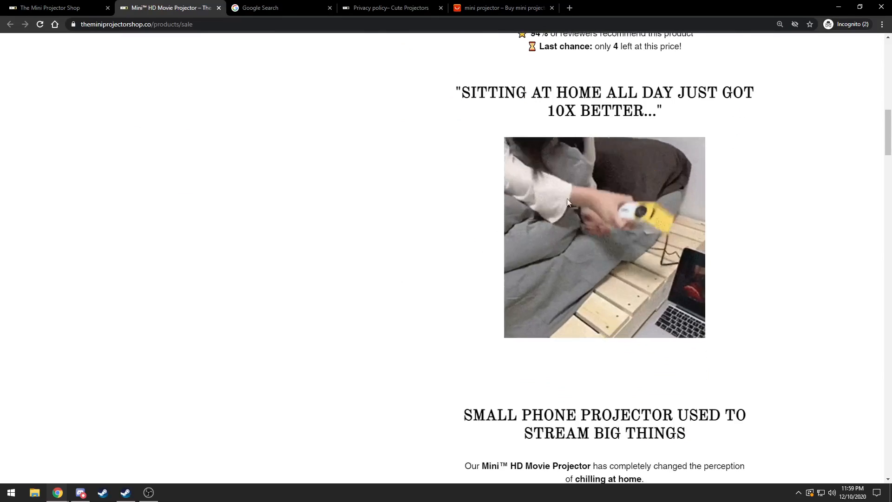
scroll(down, 3)
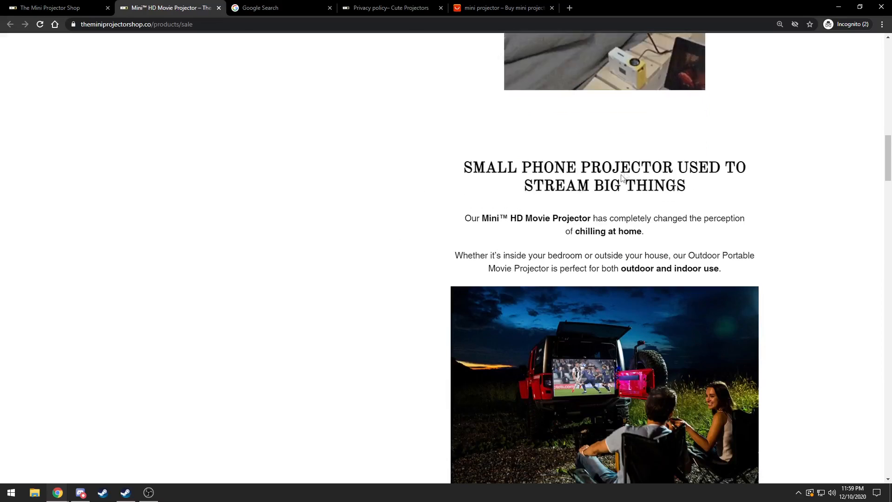
mouse_move(412, 218)
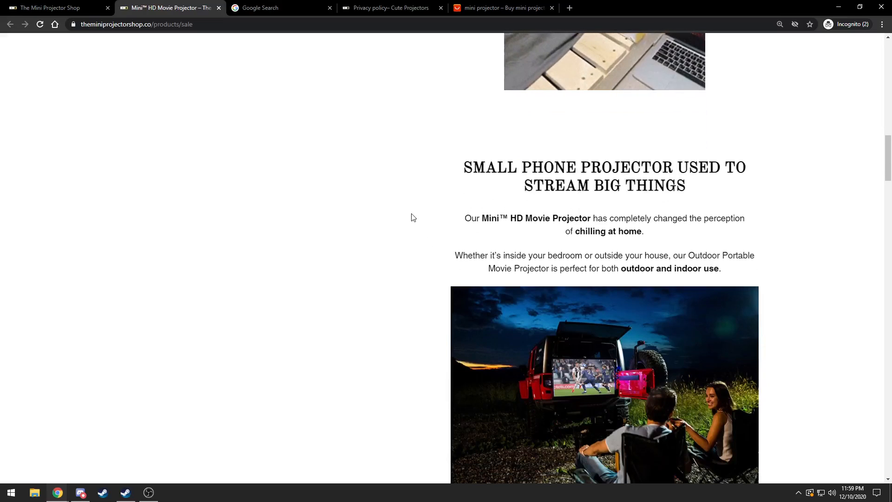
scroll(down, 3)
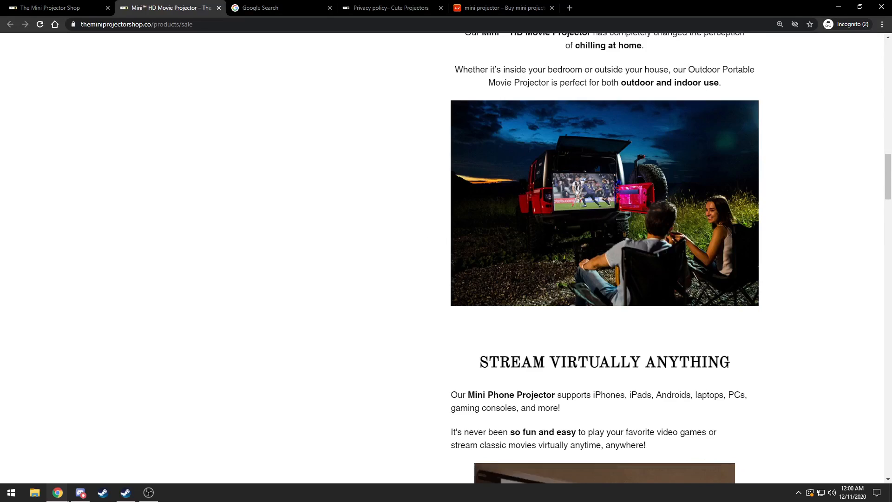
mouse_move(493, 181)
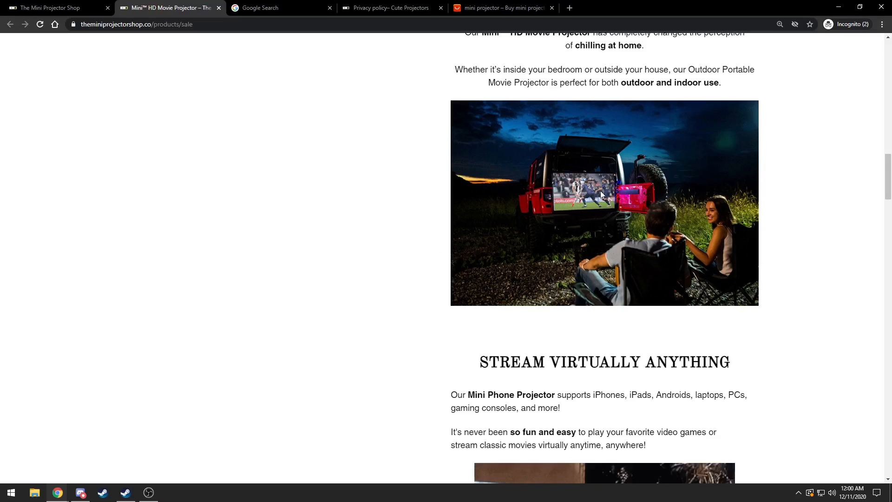
scroll(down, 3)
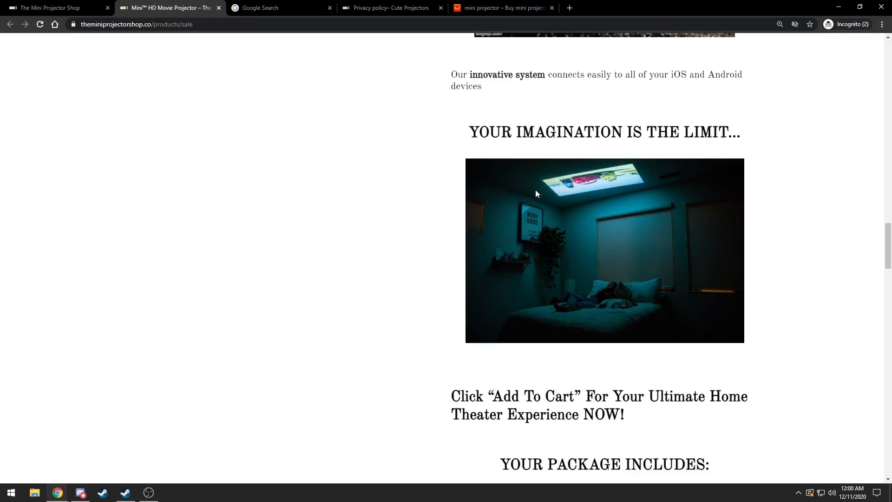
scroll(down, 3)
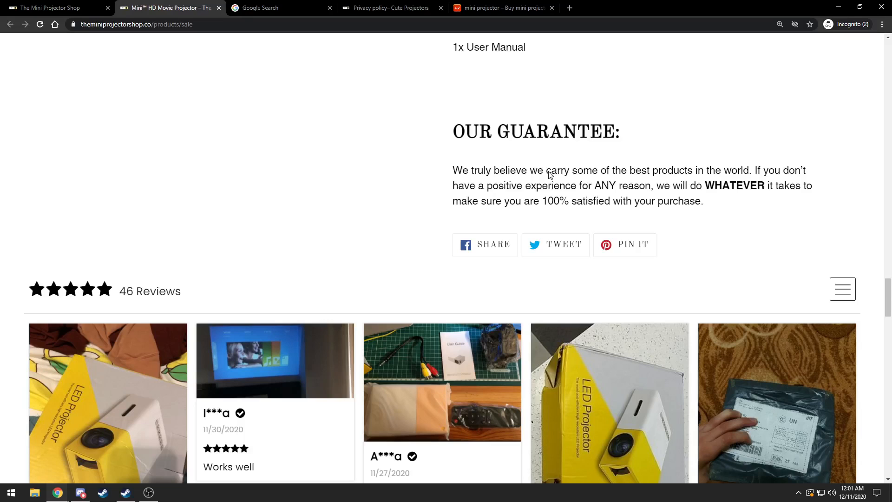
mouse_move(713, 191)
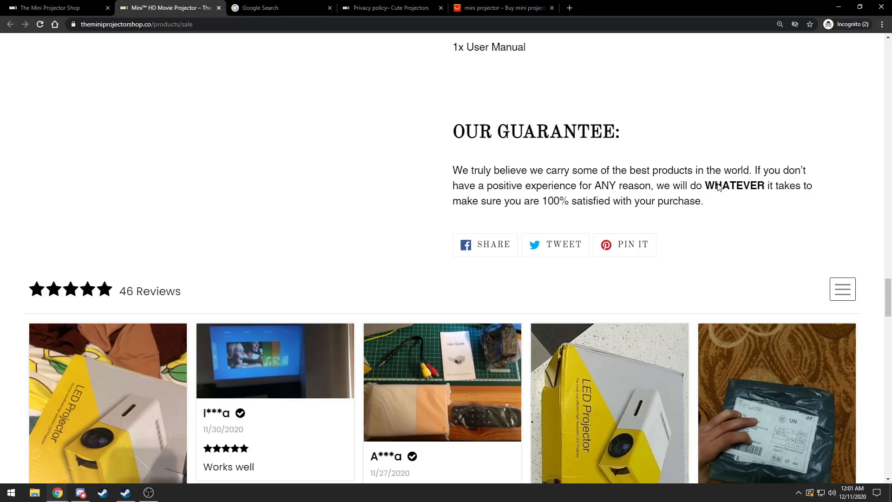
mouse_move(407, 224)
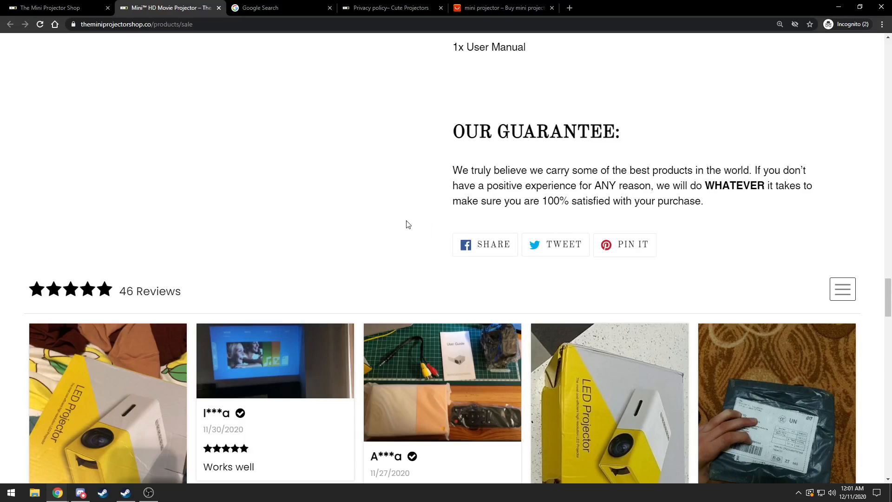
scroll(down, 3)
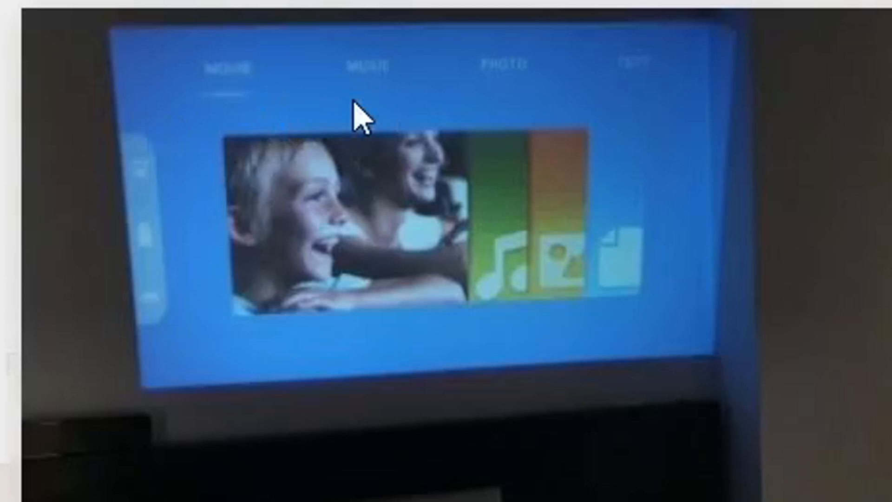
mouse_move(305, 171)
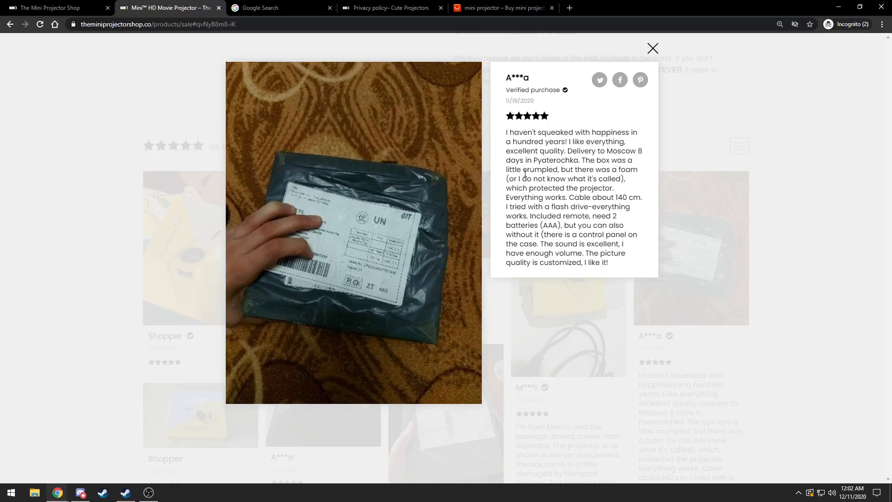
mouse_move(455, 298)
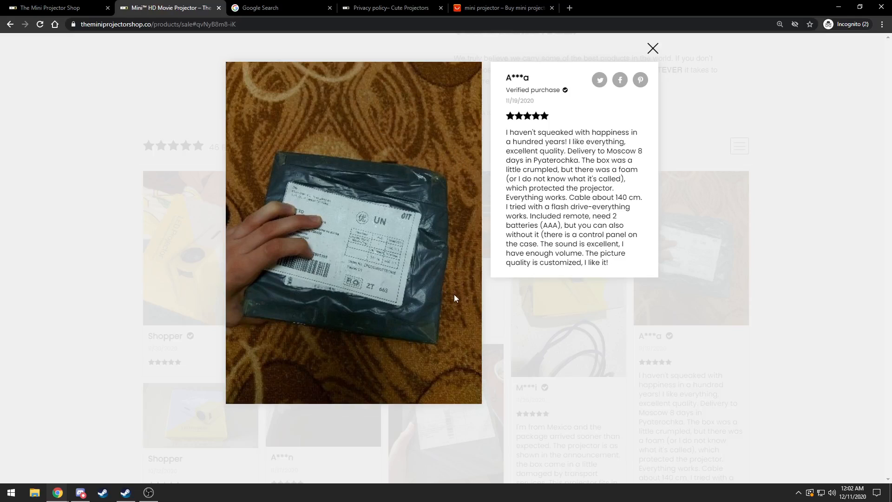
- Close the enlarged customer review with package photo before heading to the Our Guarantee page
click(652, 47)
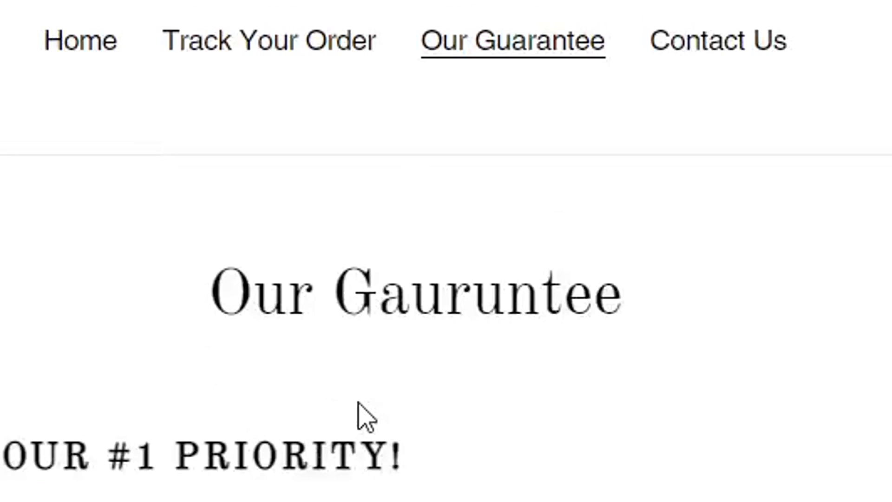
mouse_move(424, 341)
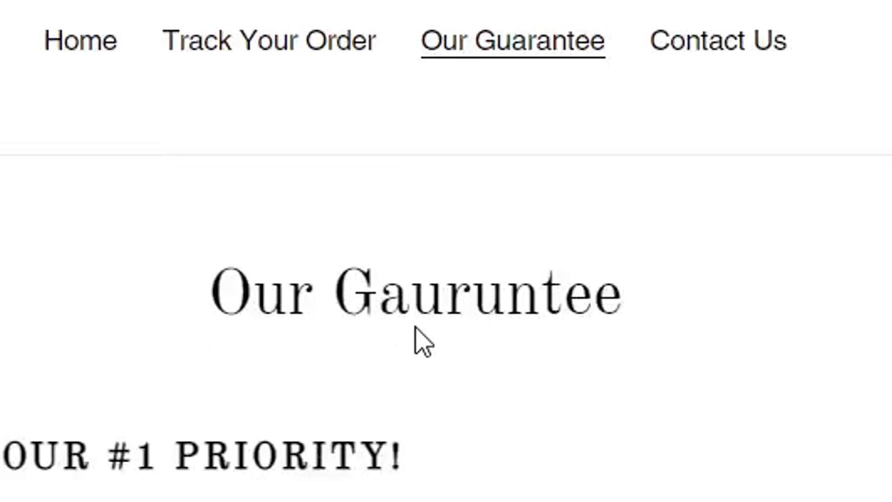
- Scroll the guarantee and terms of service, then open the shop's Refund Policy page
scroll(down, 3)
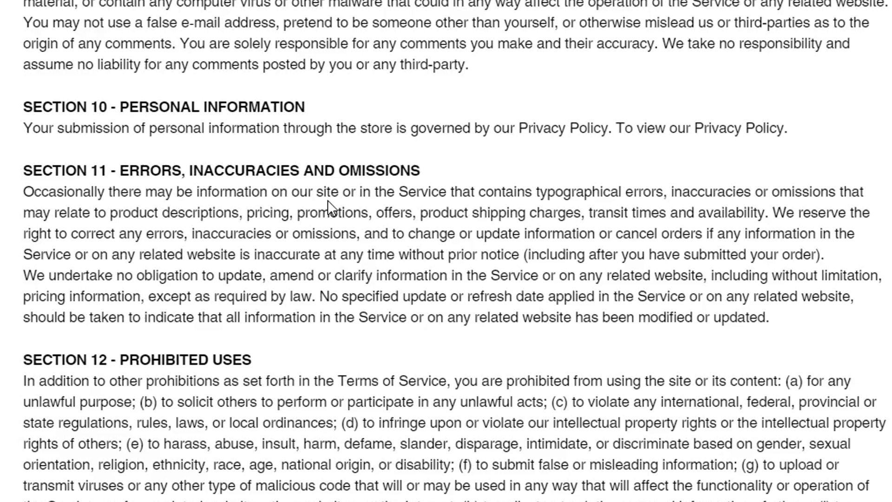
click(392, 8)
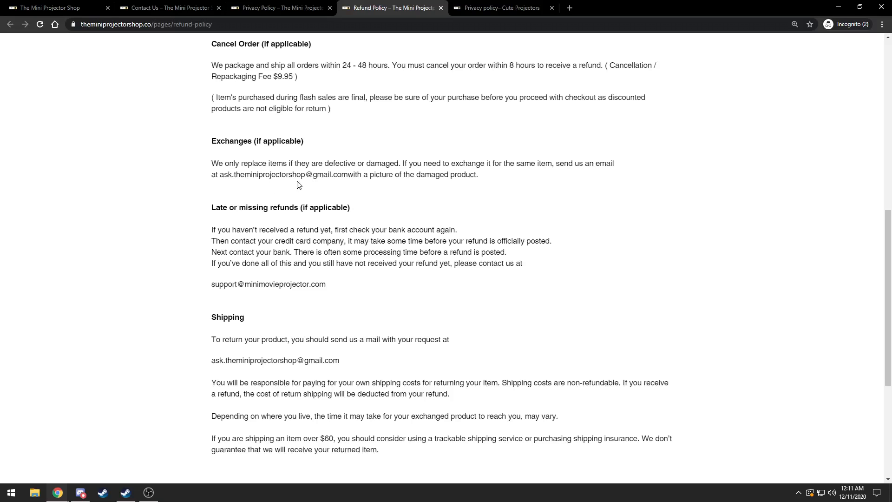
scroll(down, 3)
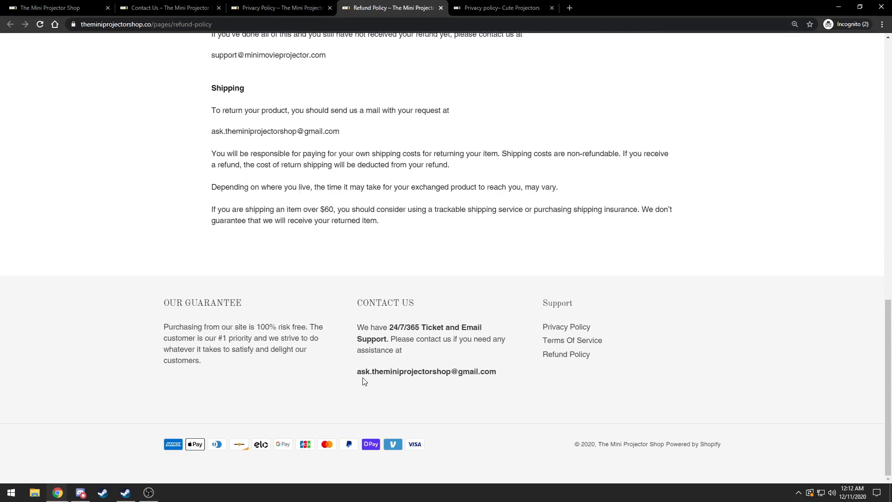
scroll(up, 3)
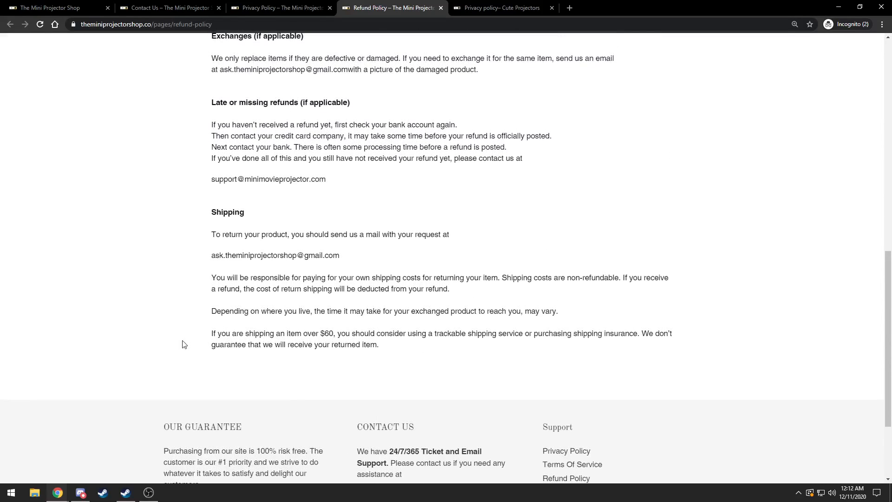
scroll(up, 3)
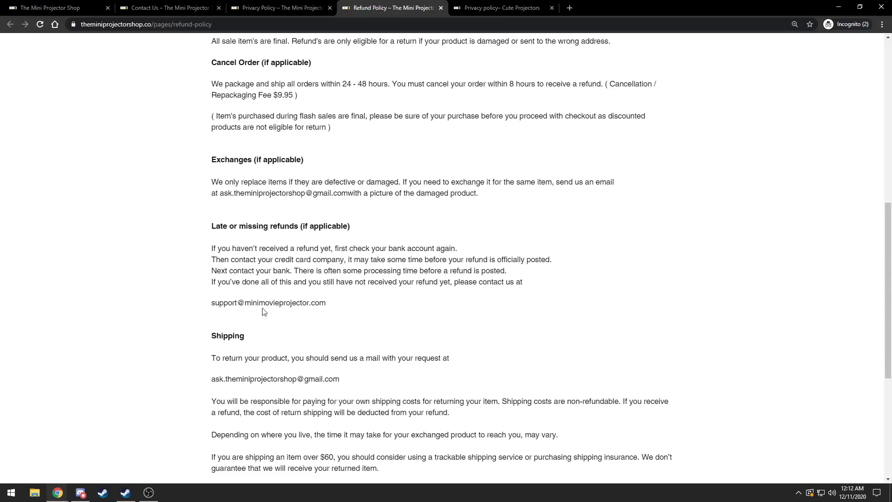
scroll(down, 3)
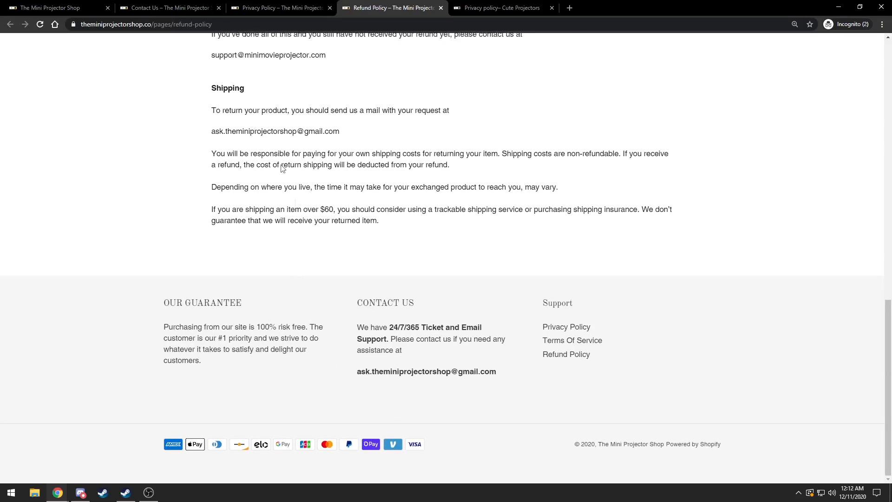
scroll(up, 3)
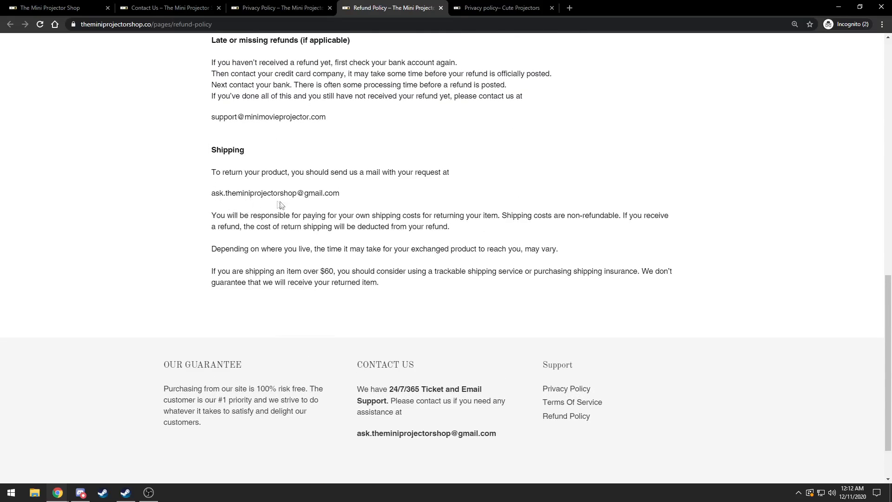
mouse_move(167, 213)
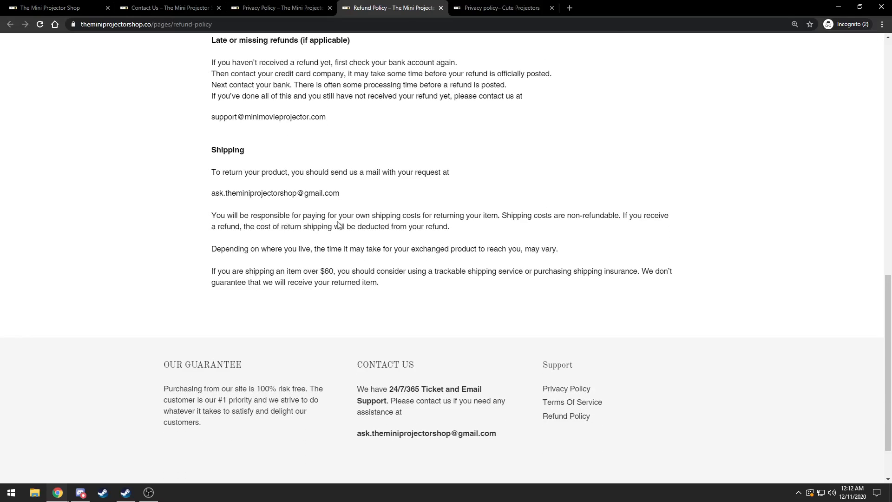
mouse_move(474, 226)
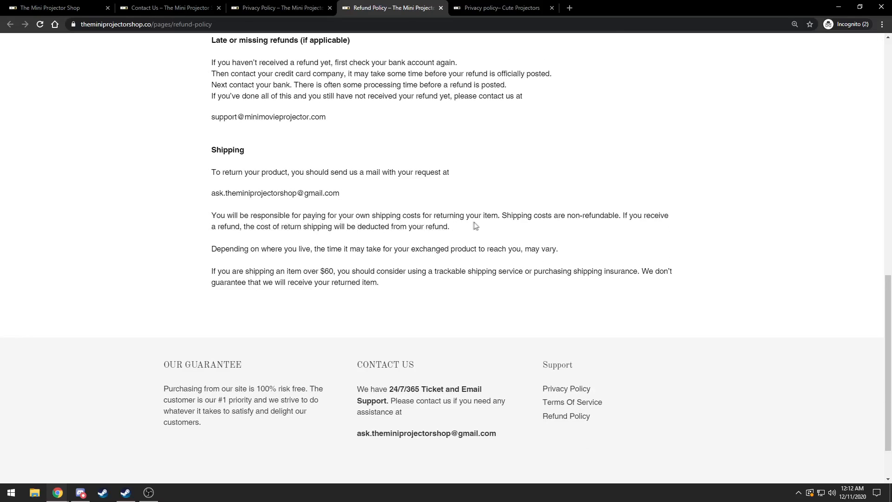
mouse_move(594, 224)
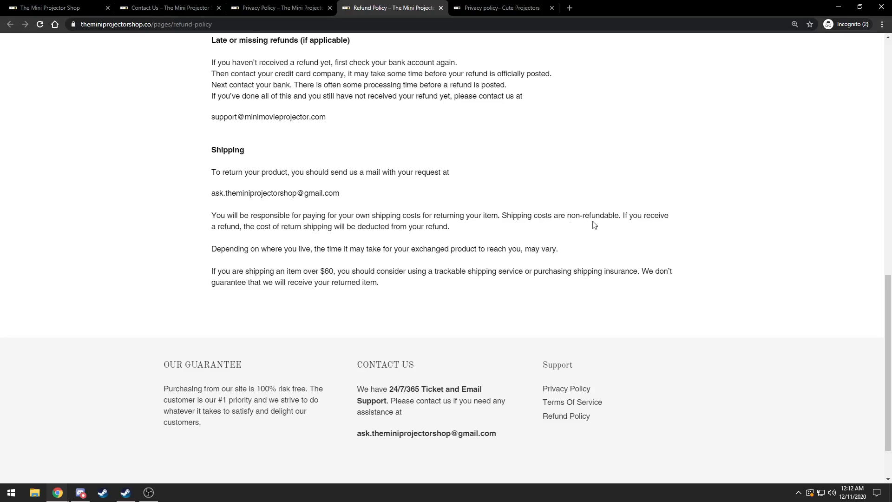
mouse_move(269, 237)
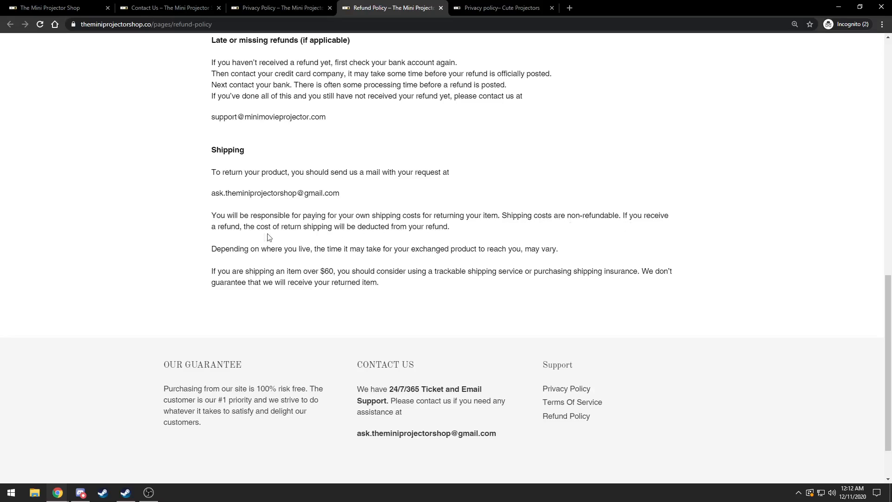
mouse_move(397, 242)
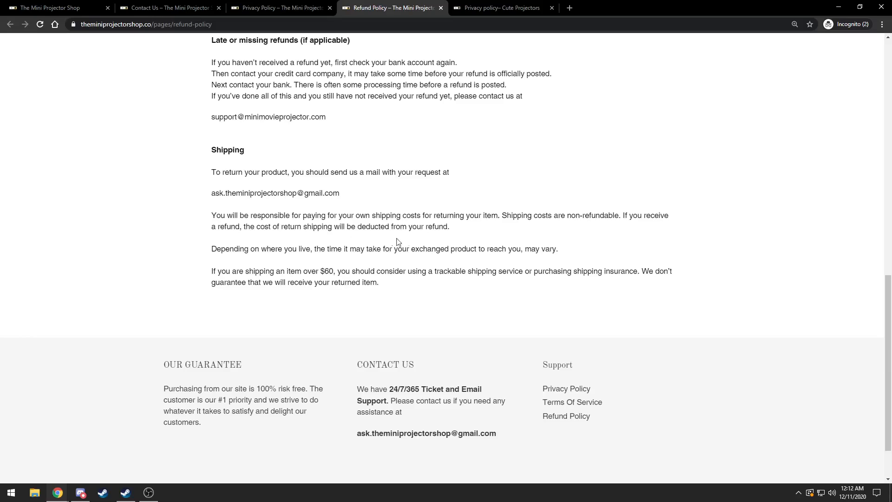
mouse_move(179, 237)
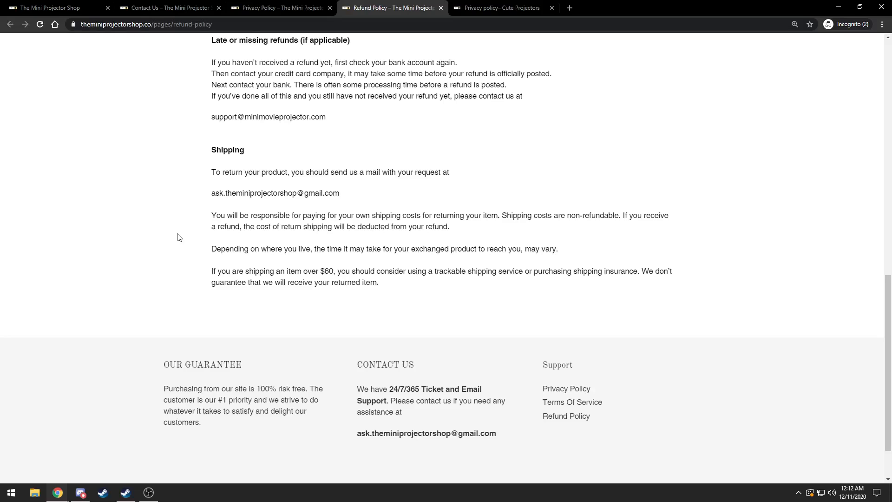
mouse_move(479, 159)
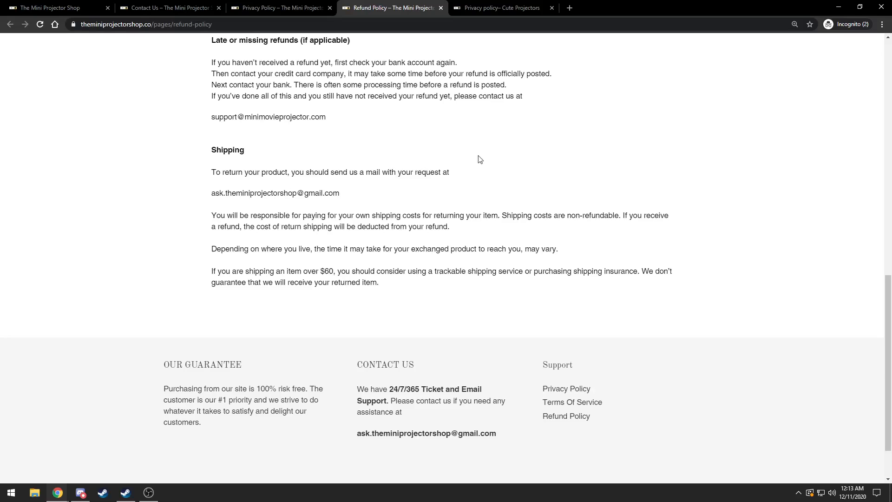
scroll(down, 3)
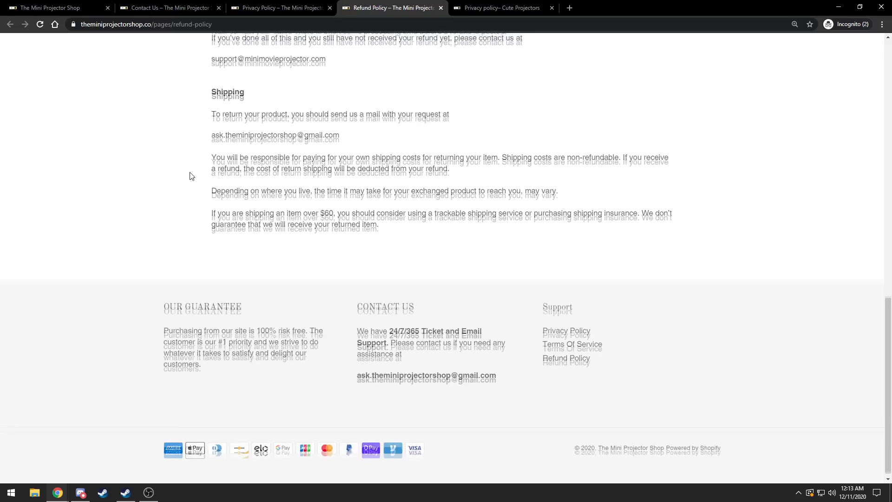
scroll(up, 3)
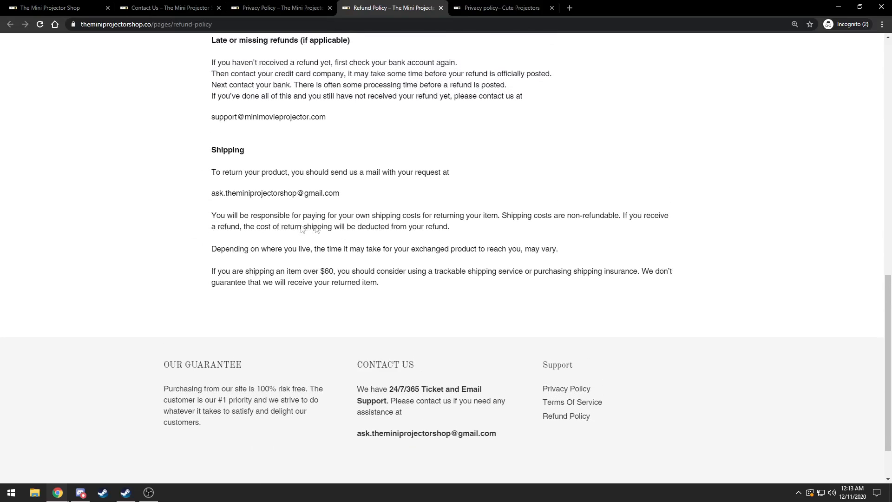
mouse_move(263, 222)
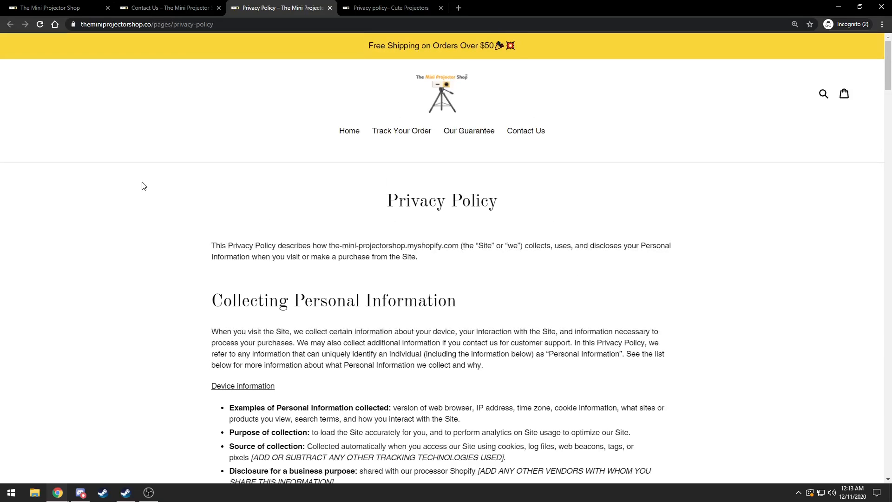
scroll(down, 3)
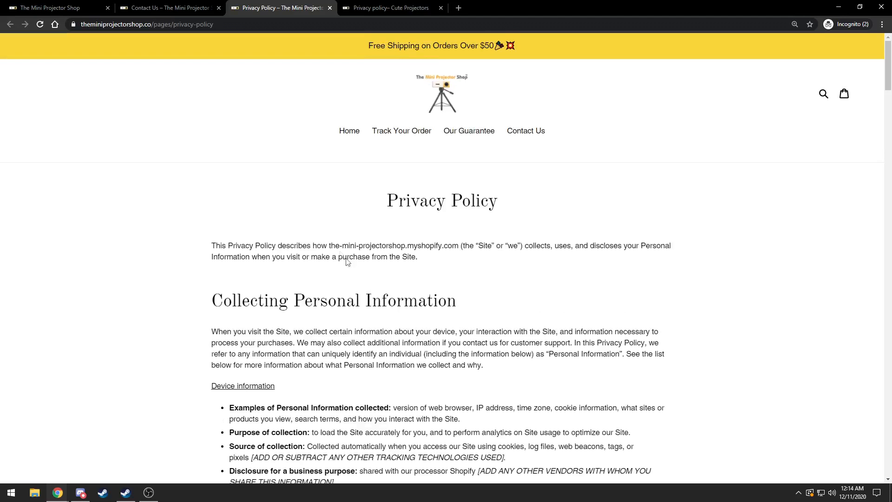
mouse_move(336, 251)
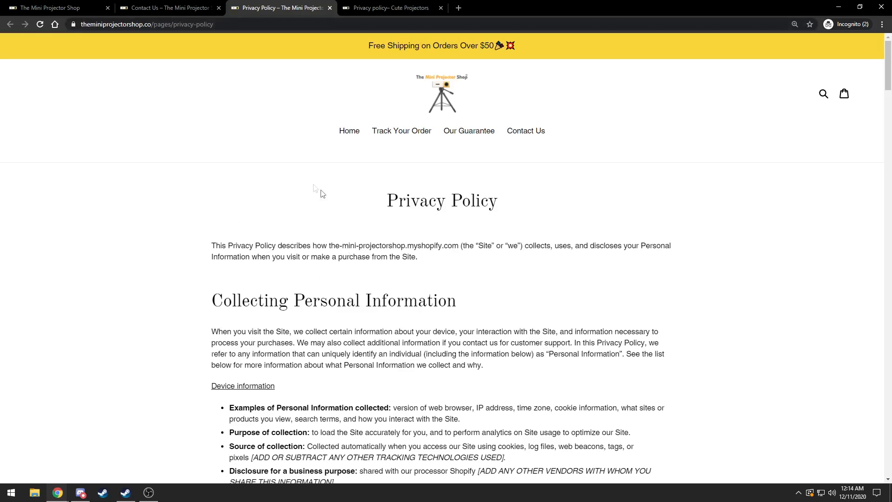
mouse_move(347, 206)
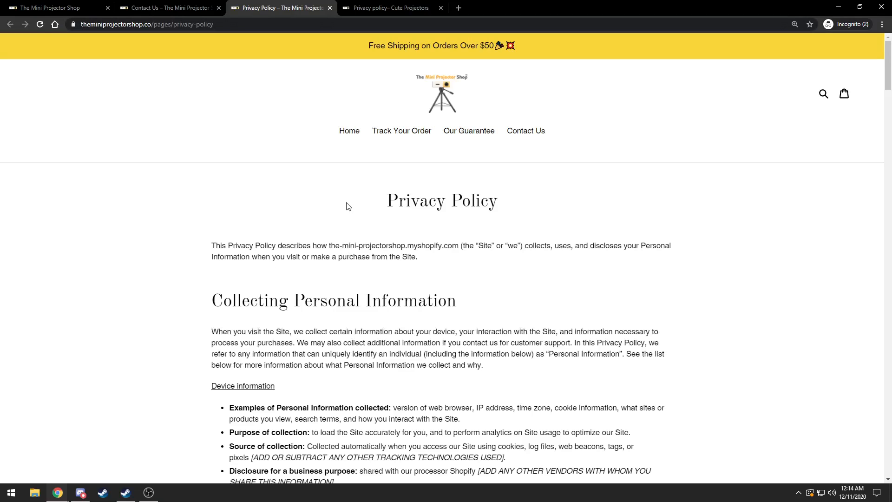
scroll(down, 3)
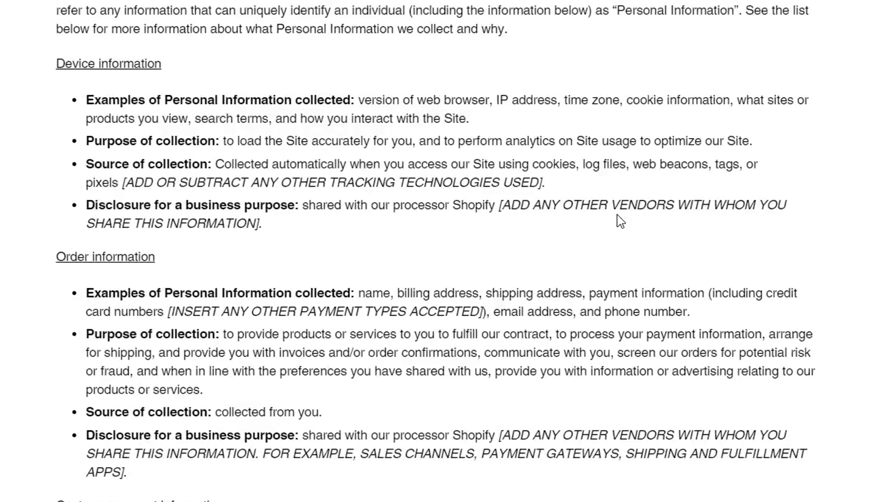
scroll(down, 3)
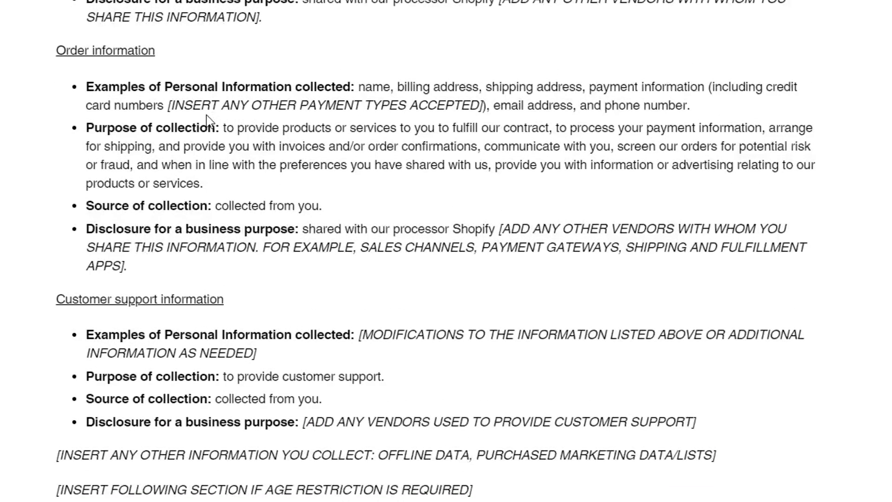
mouse_move(517, 234)
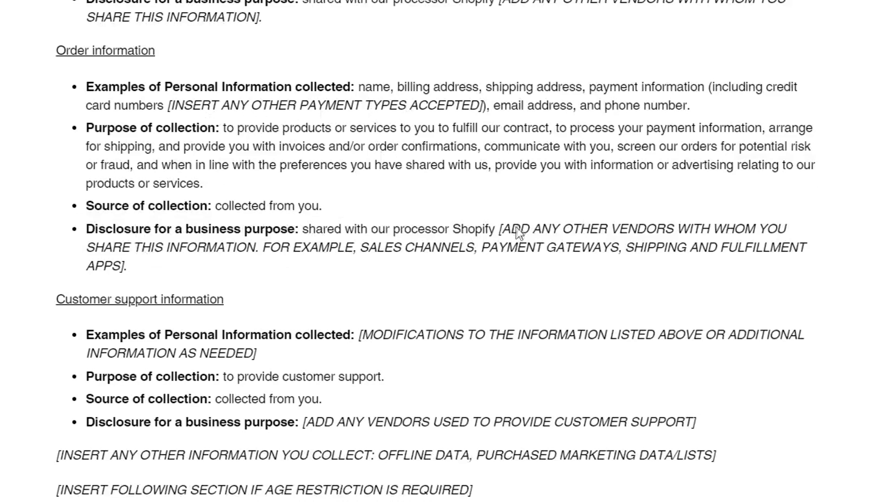
mouse_move(256, 262)
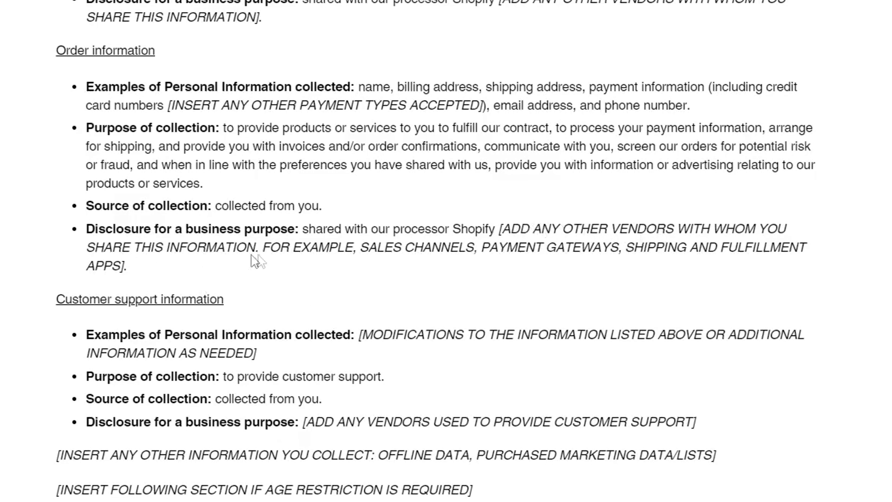
mouse_move(540, 262)
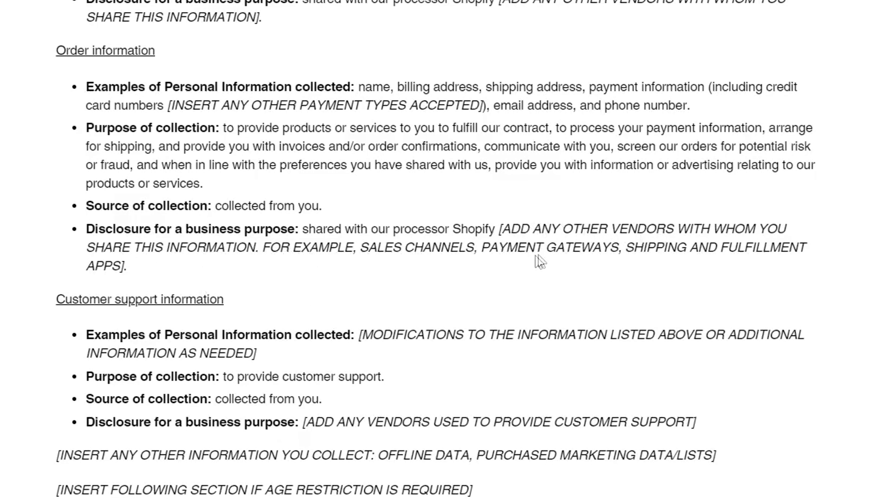
mouse_move(322, 107)
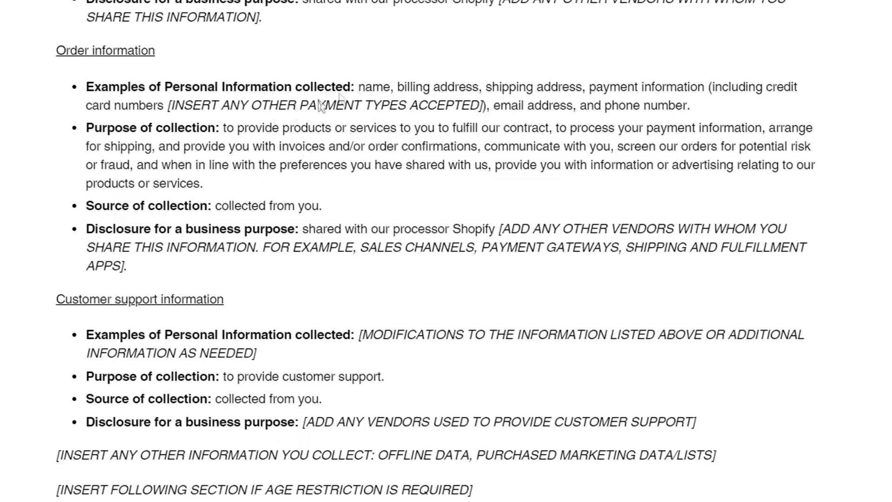
scroll(down, 3)
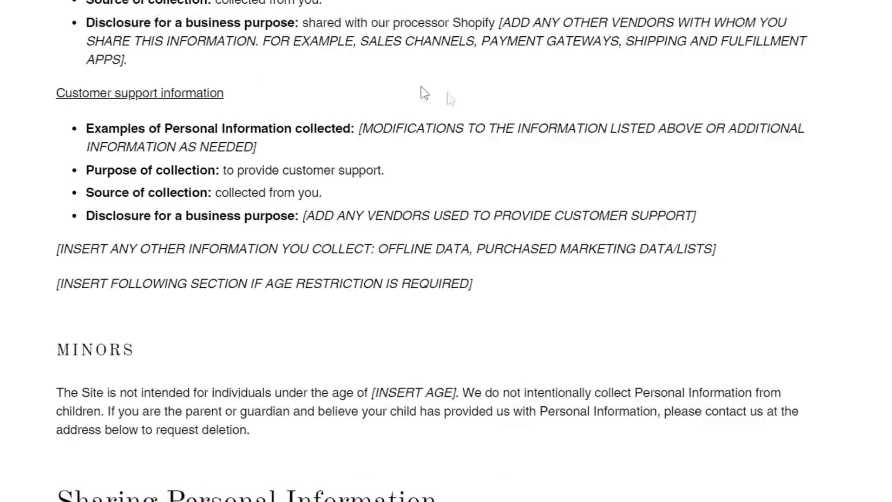
mouse_move(425, 135)
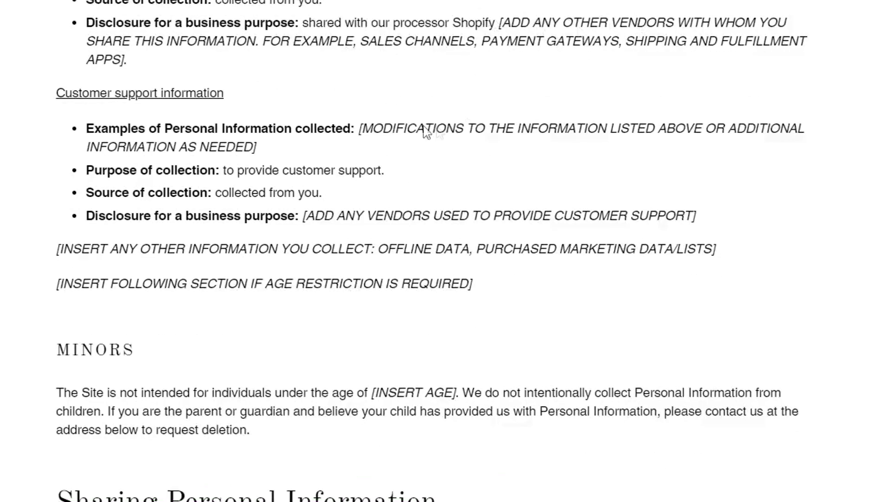
scroll(up, 3)
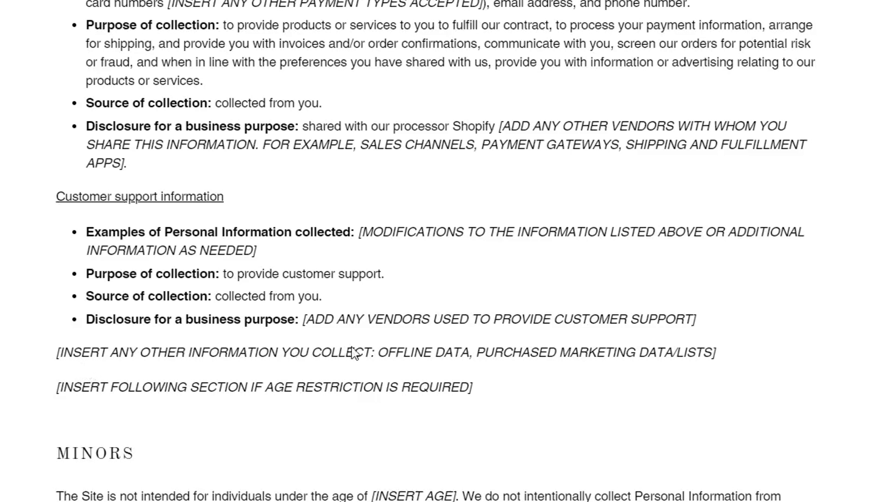
mouse_move(376, 387)
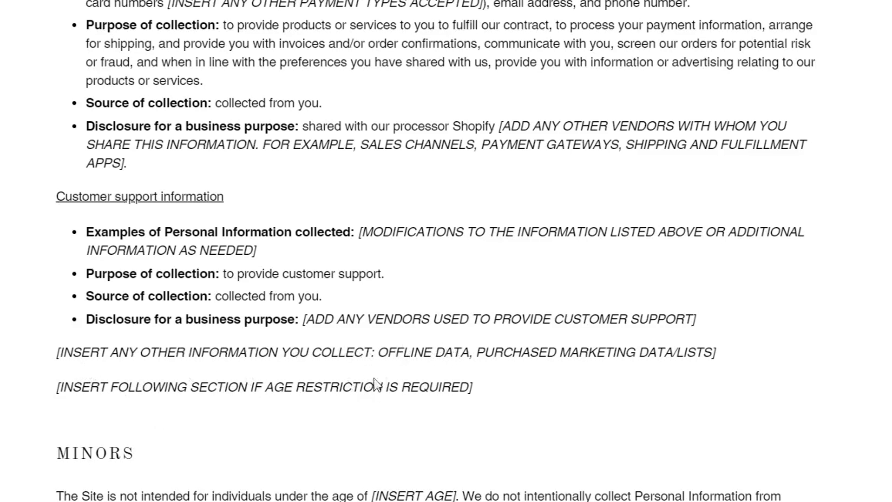
mouse_move(191, 450)
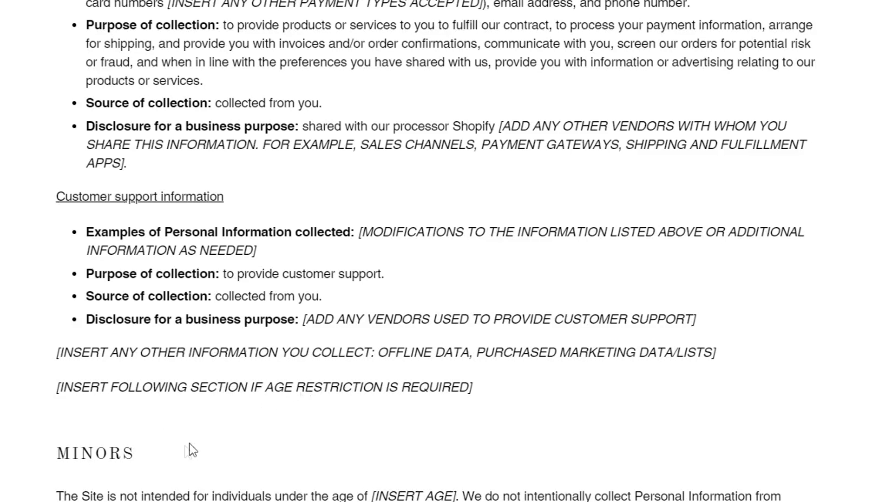
scroll(down, 3)
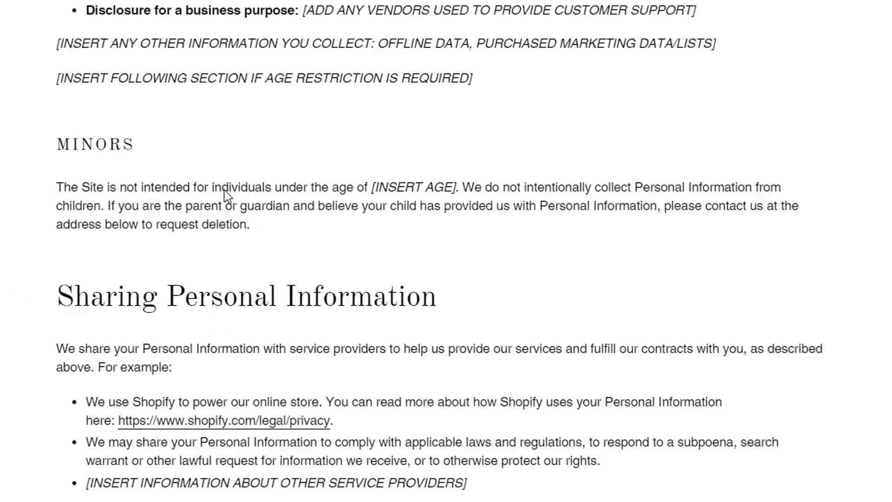
mouse_move(413, 194)
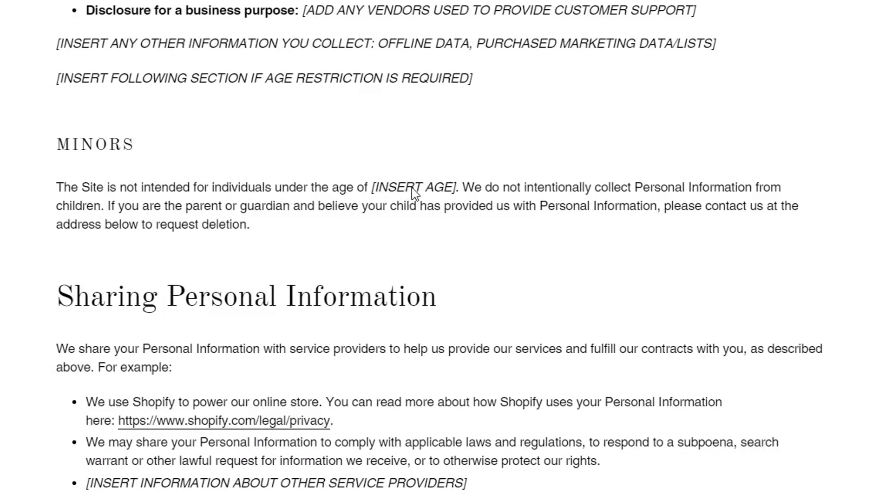
scroll(up, 3)
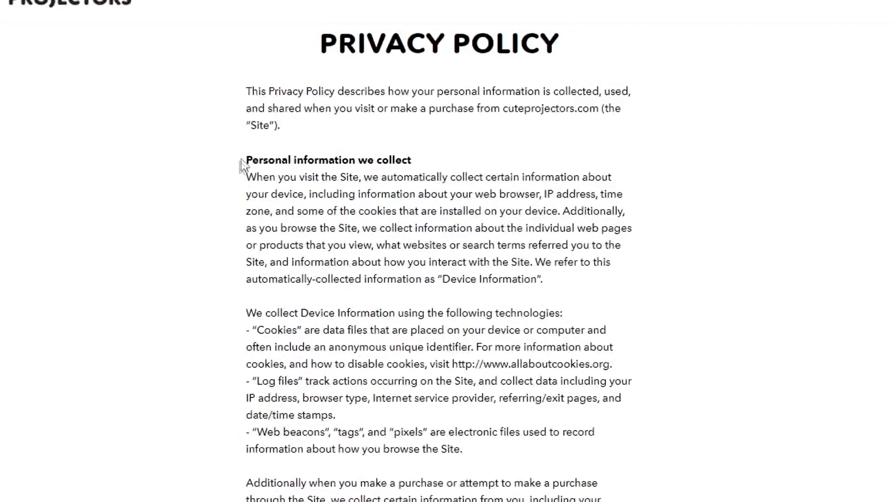
scroll(down, 3)
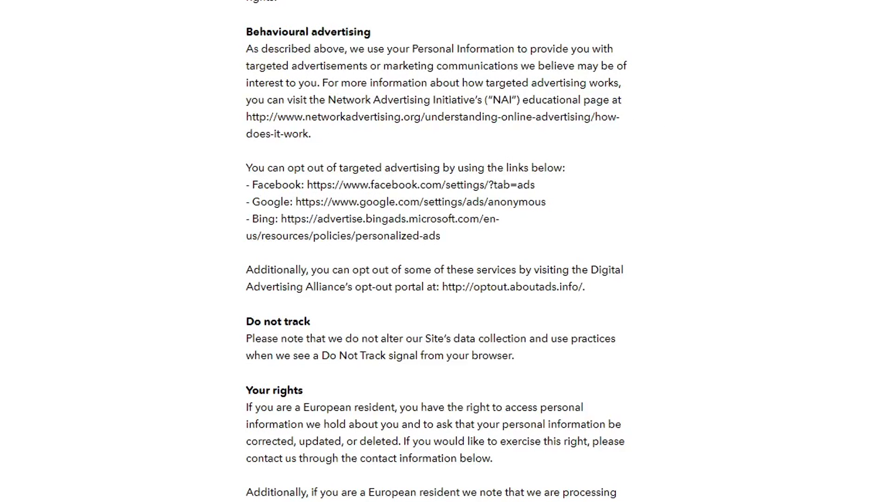
scroll(down, 3)
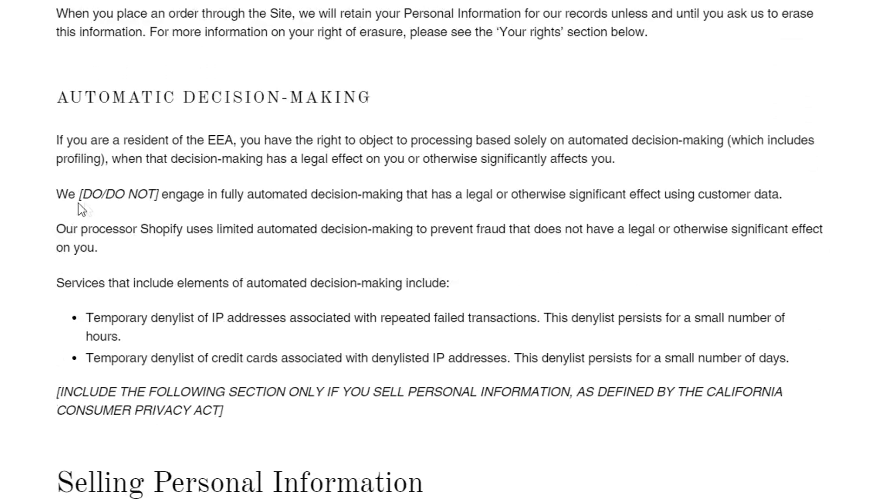
- Read the template's Selling Personal Information, GDPR and CCPA rights placeholders, ending back on the projector product page
scroll(down, 3)
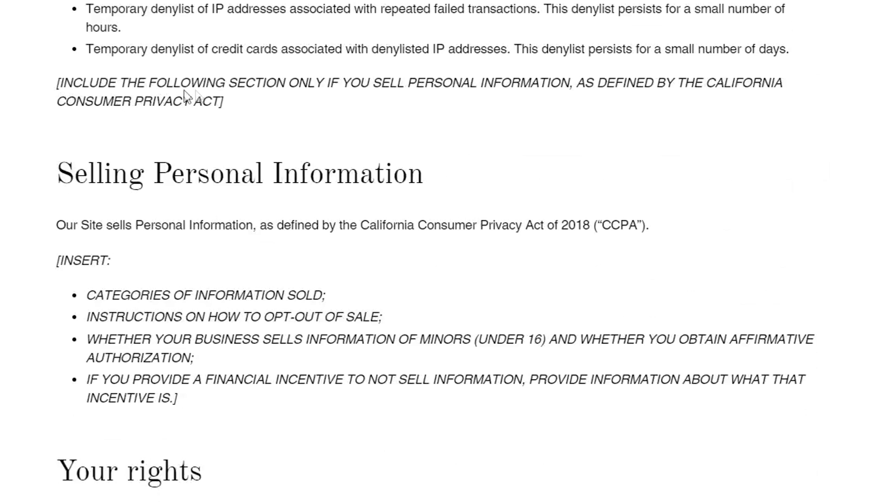
mouse_move(279, 112)
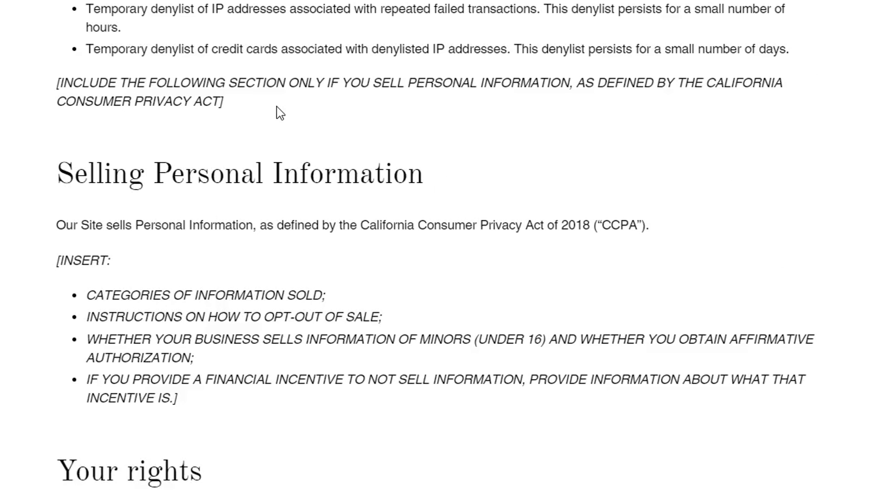
scroll(down, 3)
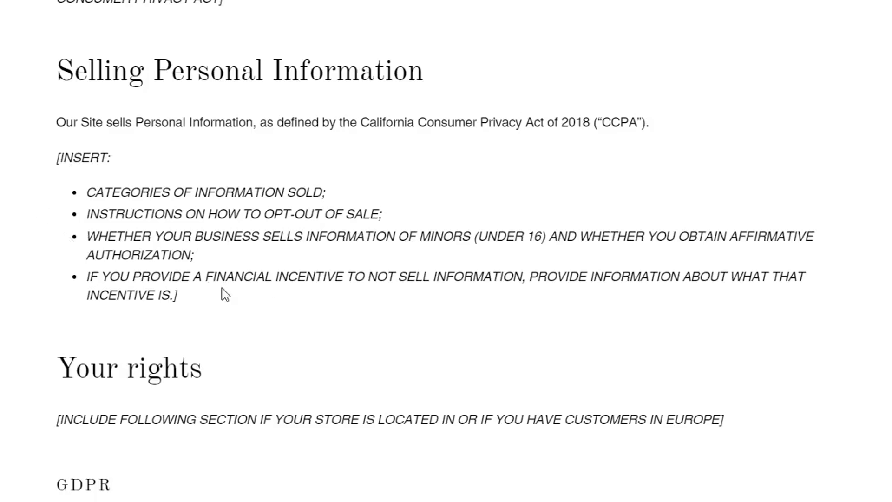
scroll(down, 3)
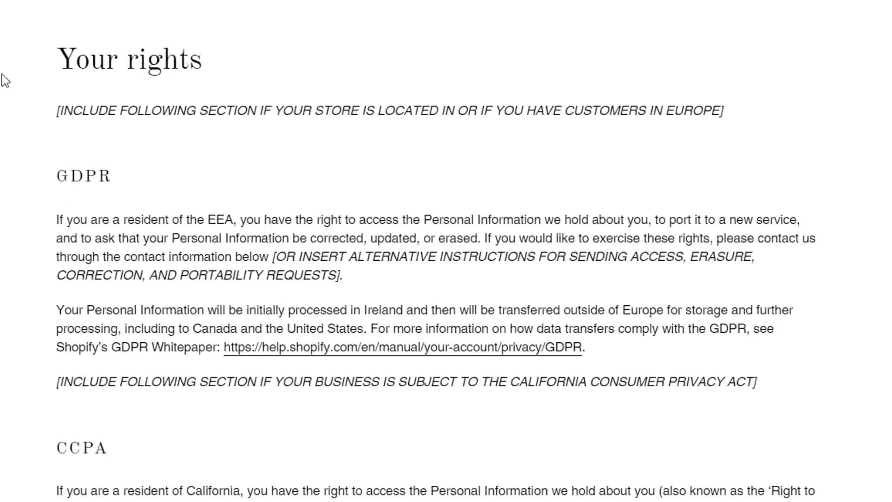
scroll(down, 3)
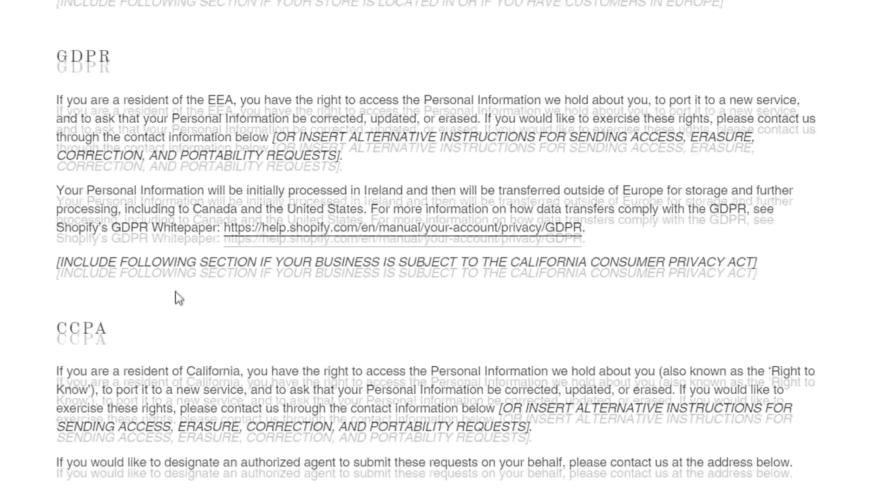
scroll(down, 3)
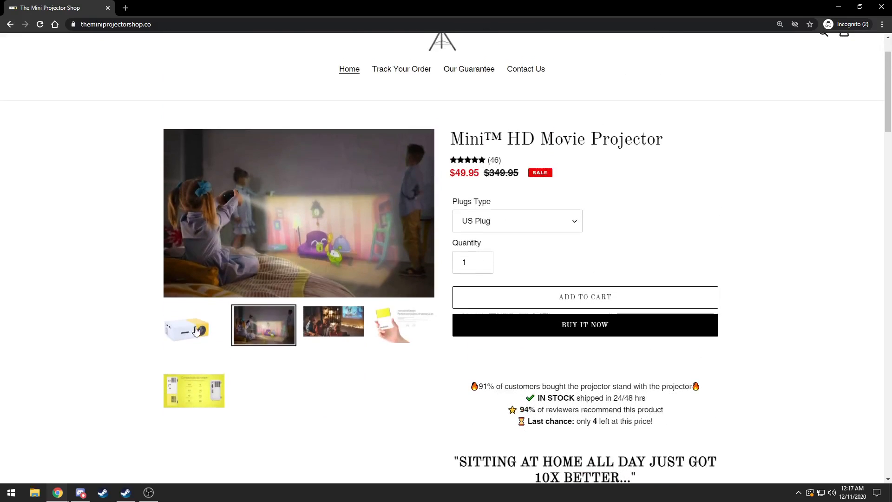
- Load Twitter's home feed in a new tab, then return to The Mini Projector Shop tab
click(125, 8)
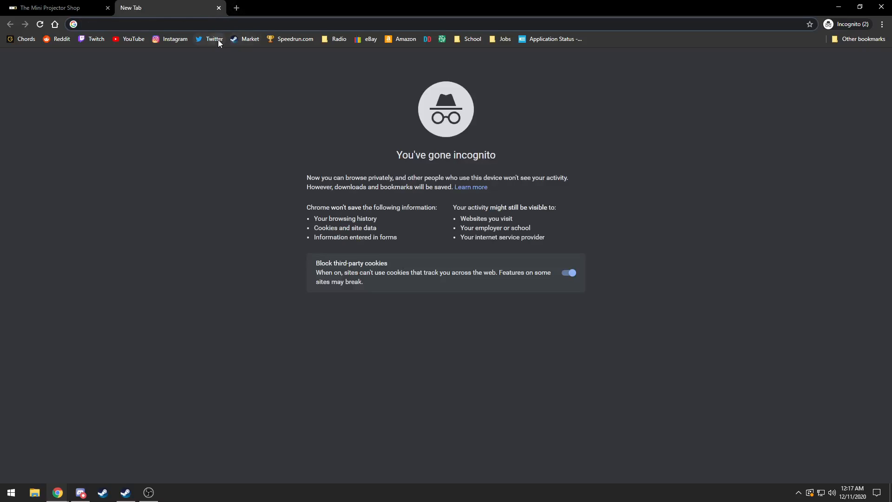
click(209, 39)
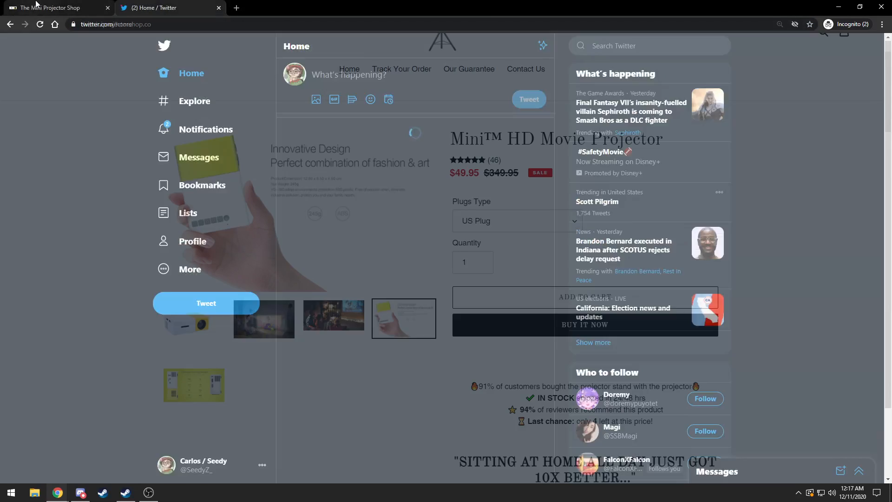
click(49, 8)
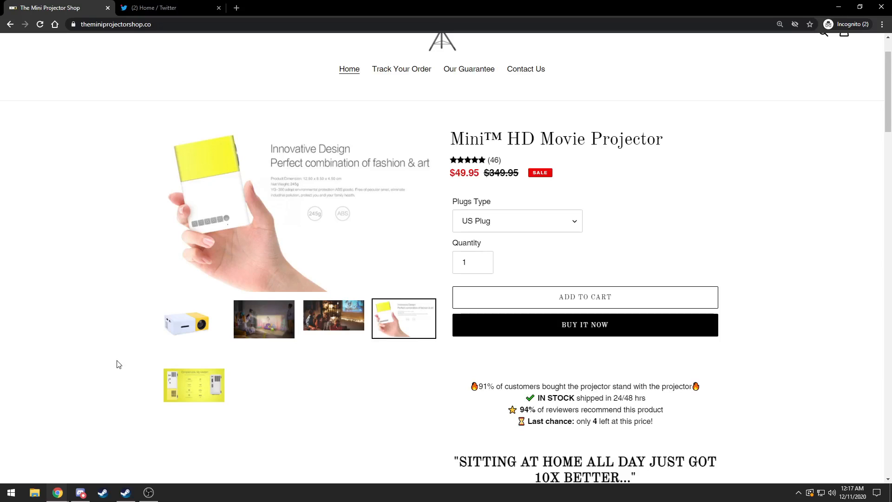
mouse_move(160, 223)
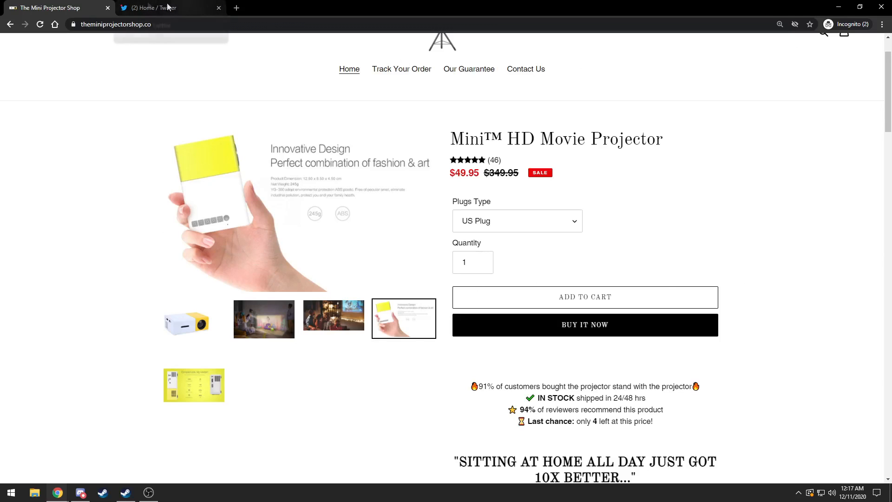
mouse_move(191, 235)
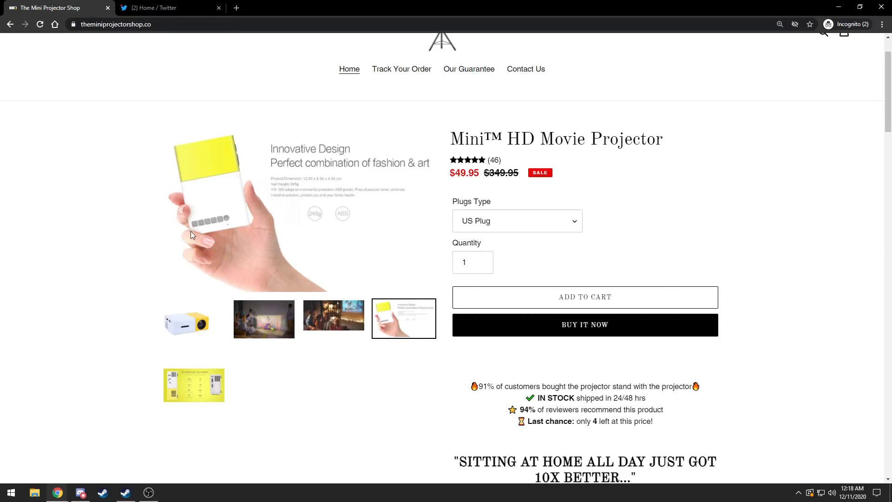
mouse_move(381, 389)
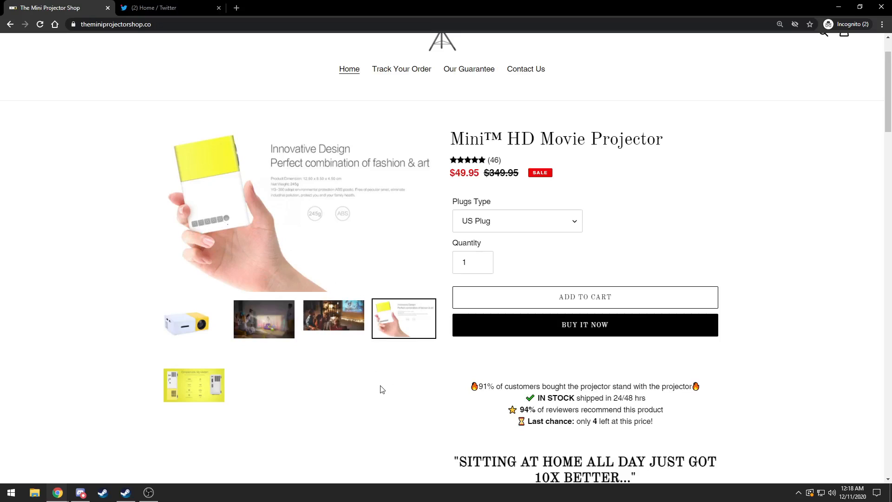
mouse_move(96, 258)
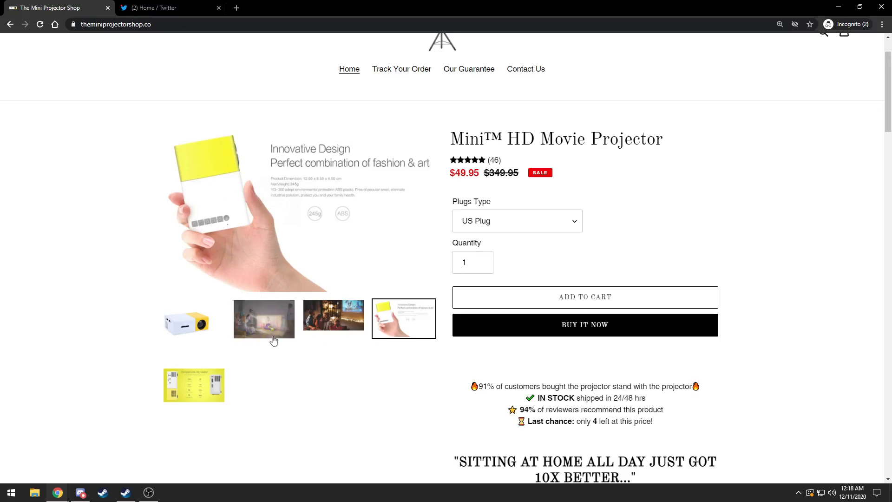
- Show the yellow 'Compact size, big wisdom' port diagram as main image and review the description to Our Guarantee
click(193, 384)
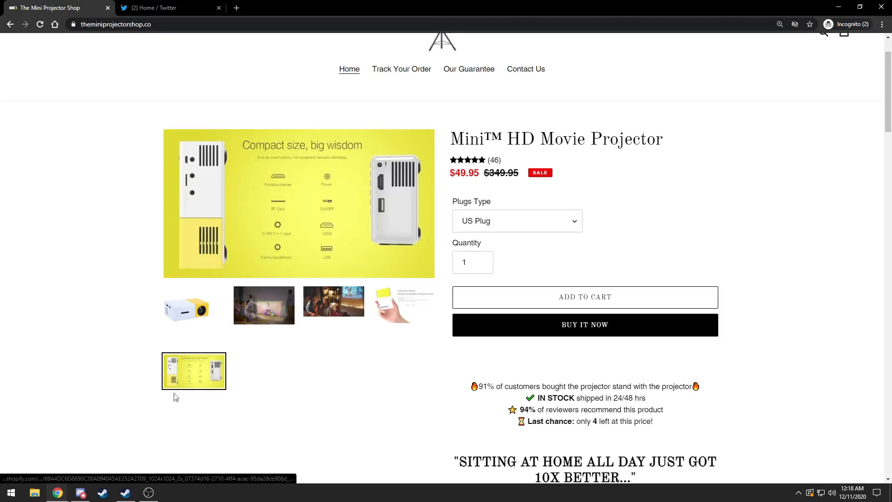
mouse_move(321, 262)
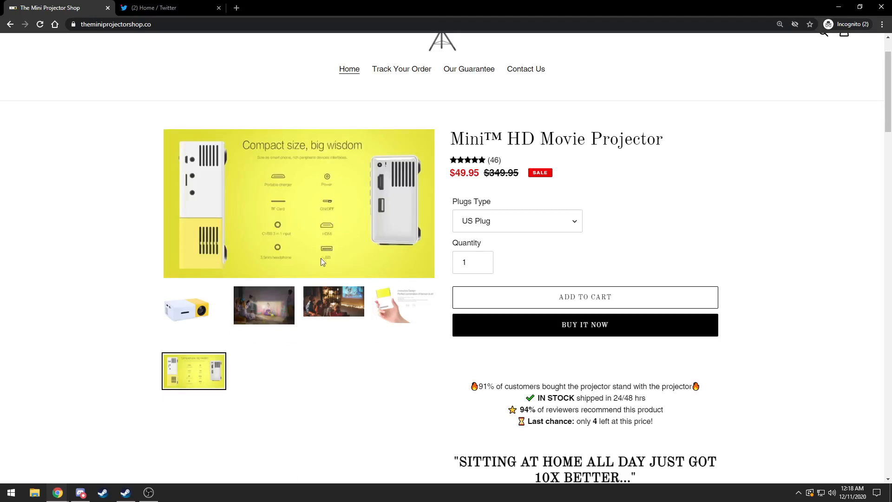
scroll(down, 3)
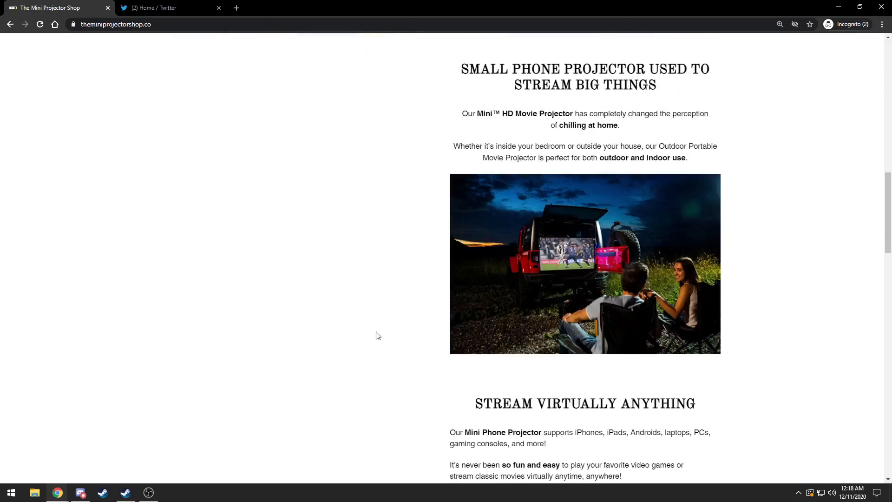
scroll(down, 3)
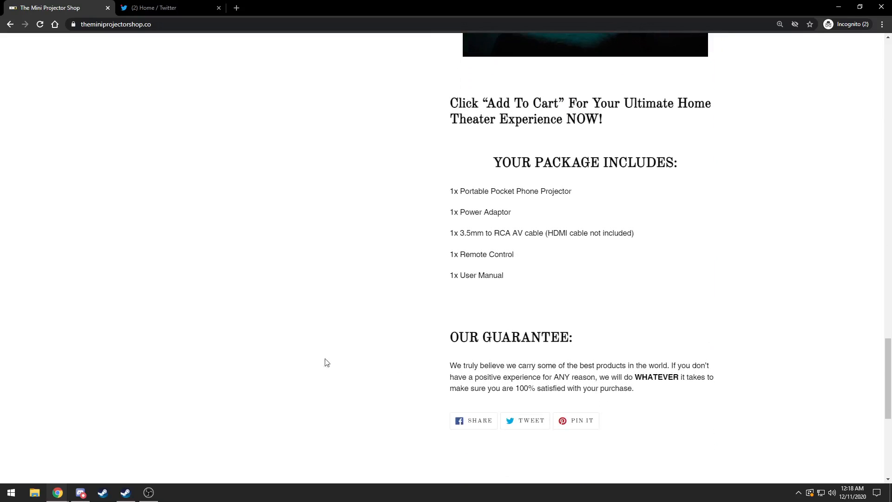
scroll(up, 3)
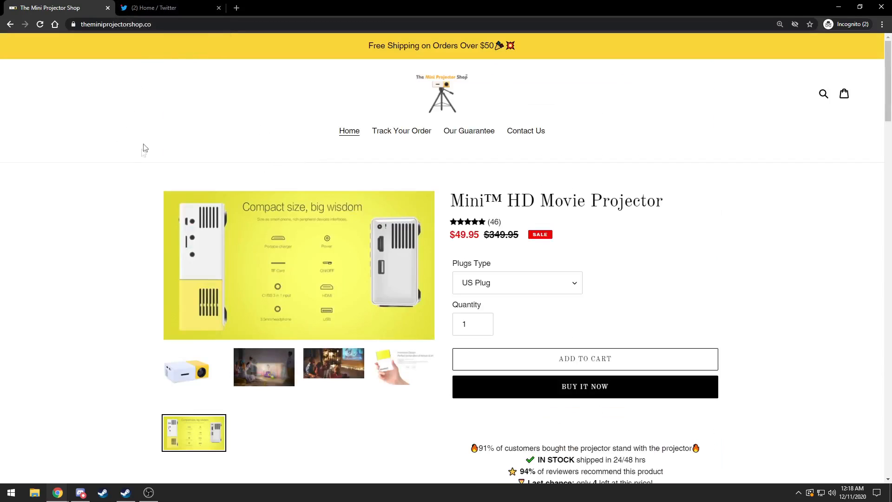
scroll(down, 3)
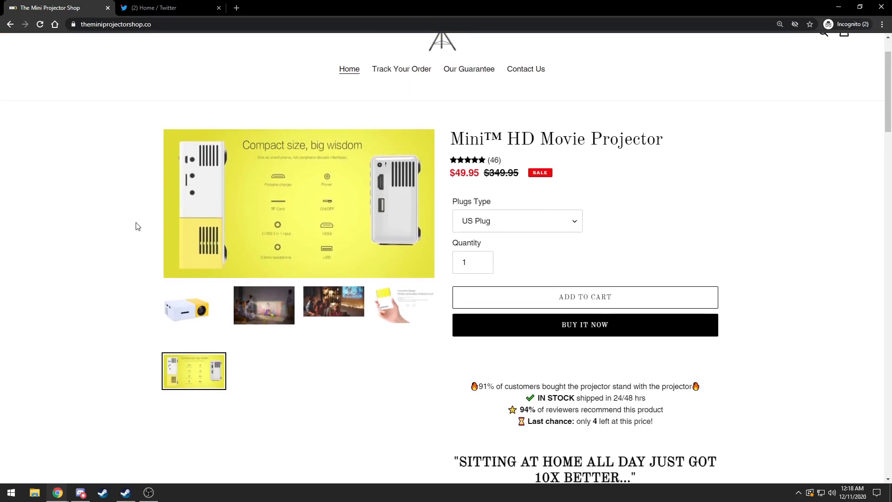